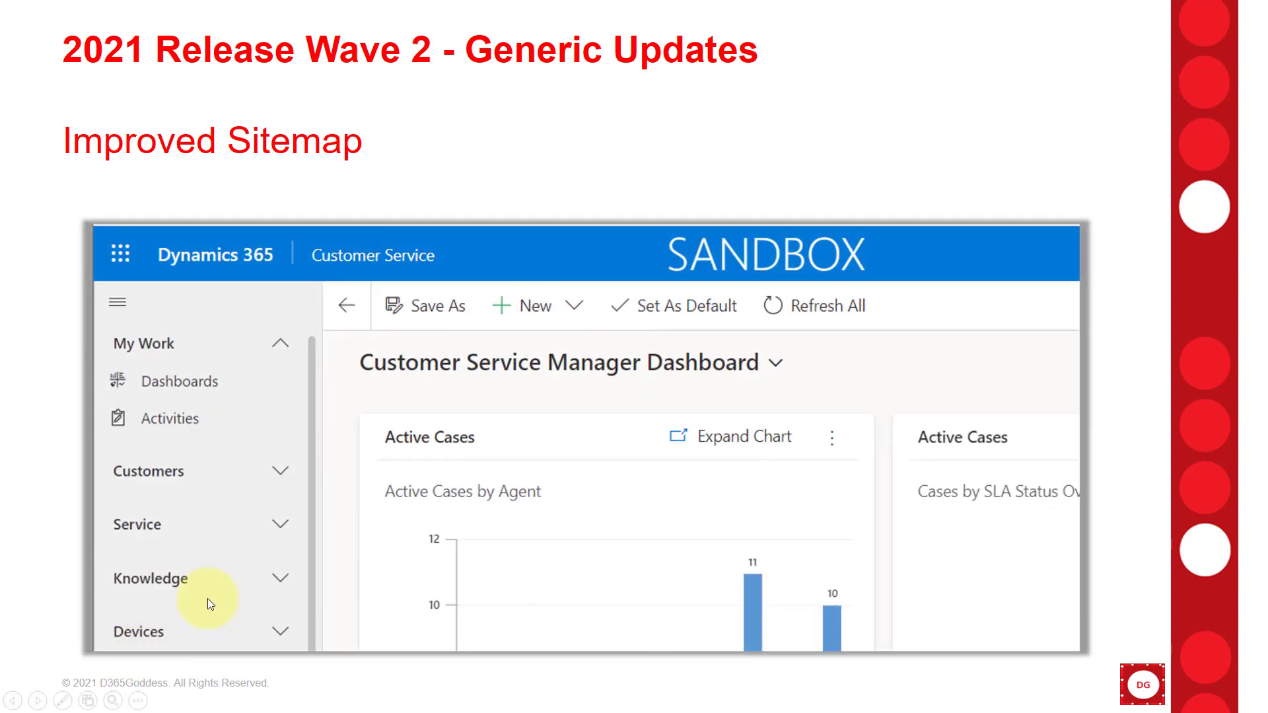
mouse_move(181, 494)
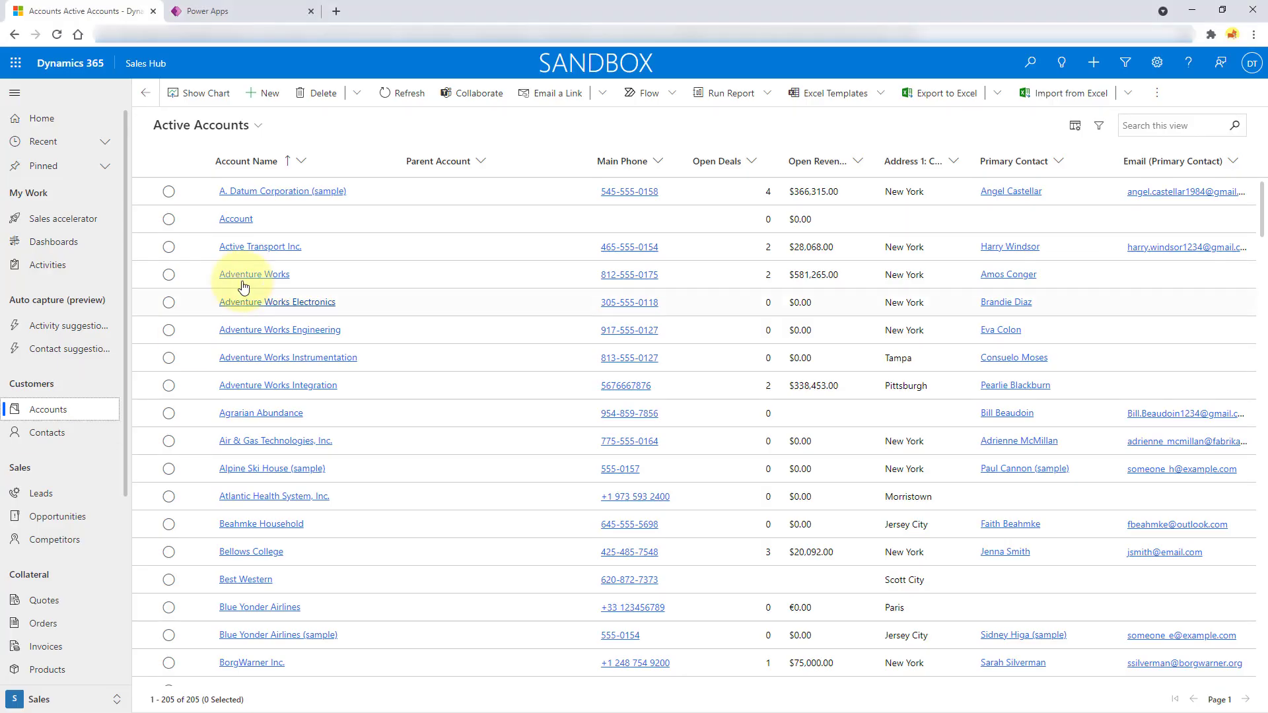
From the Power Apps list, open Sales Hub's actions and edit it in the preview designer.
click(215, 10)
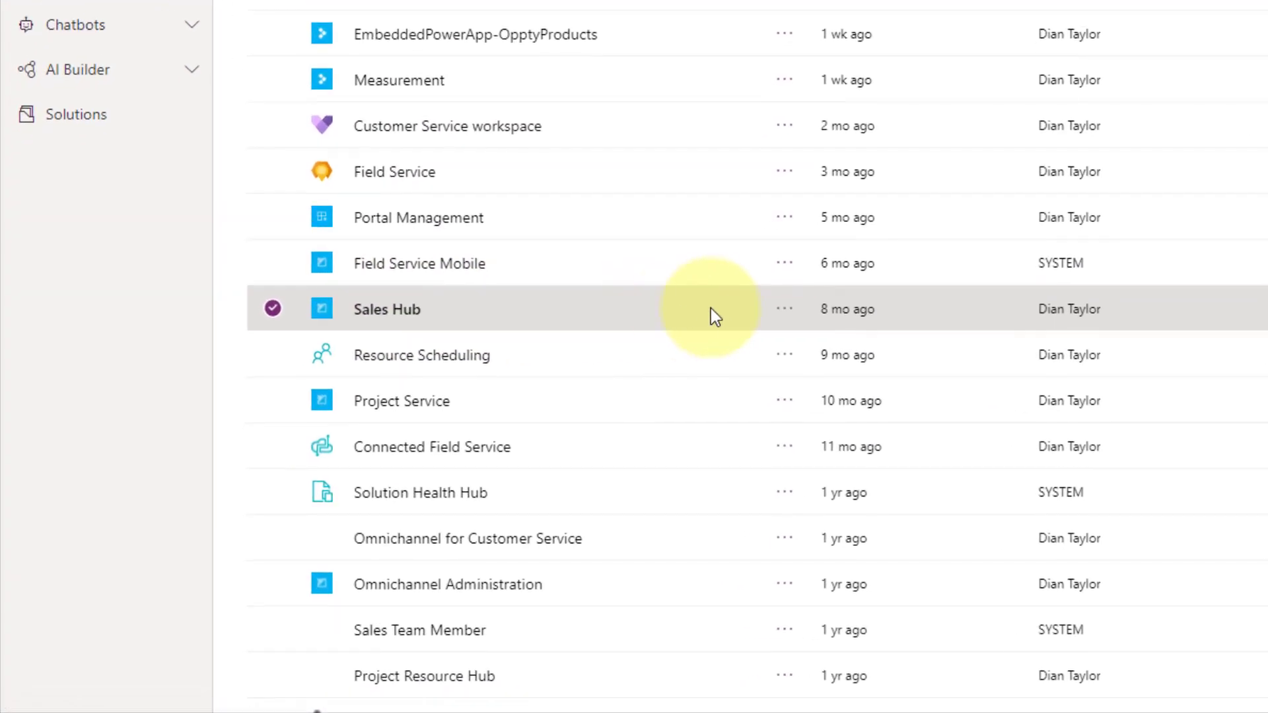
click(783, 309)
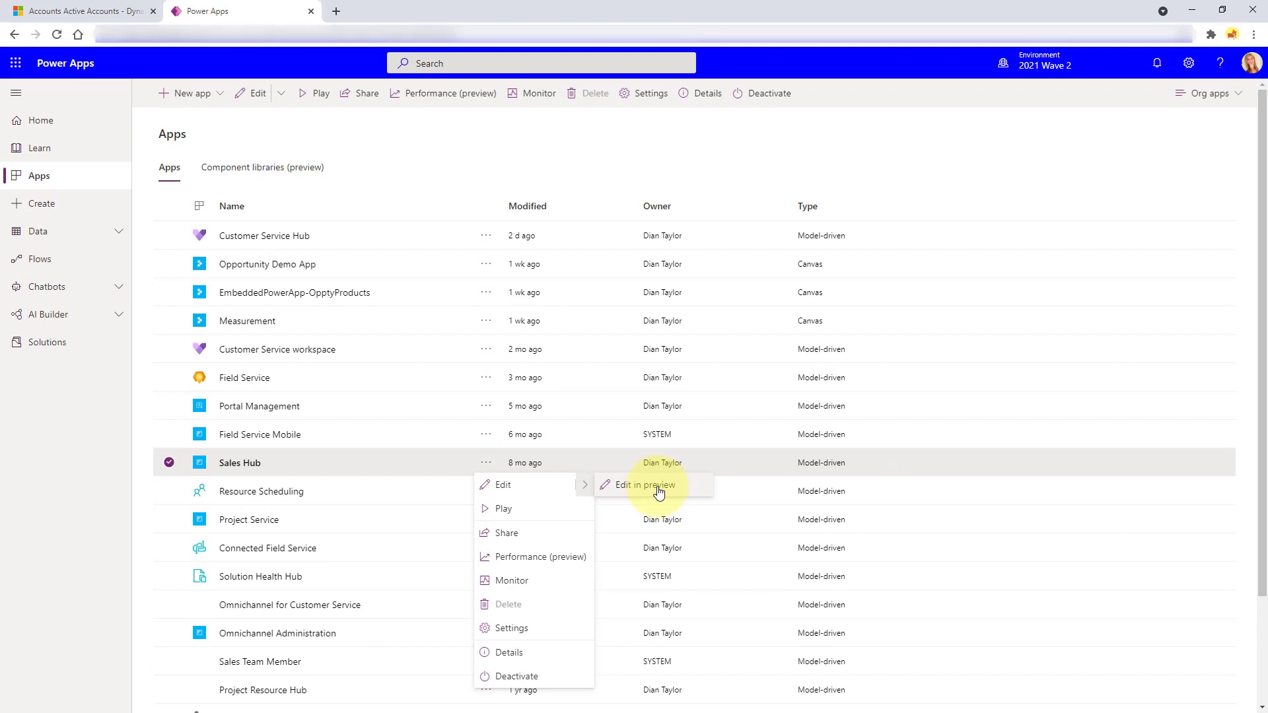
click(642, 484)
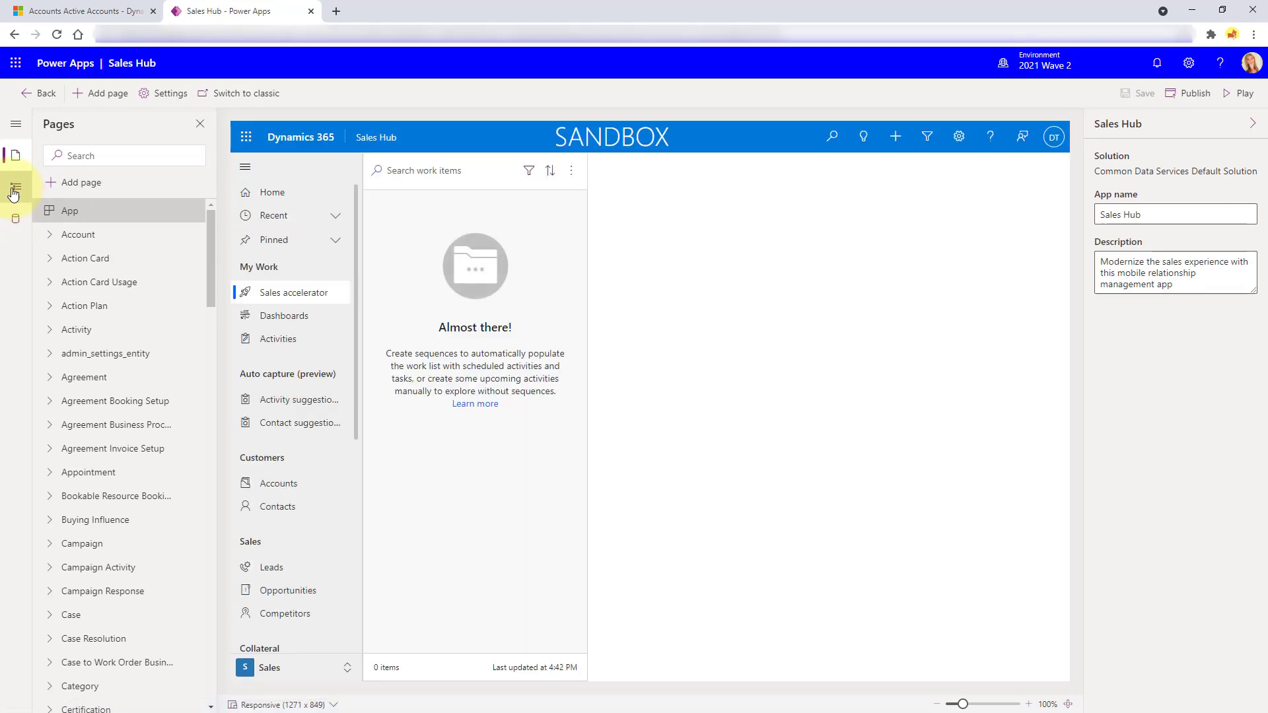
Show the Sales Hub app's navigation layout in the designer's left rail.
click(13, 186)
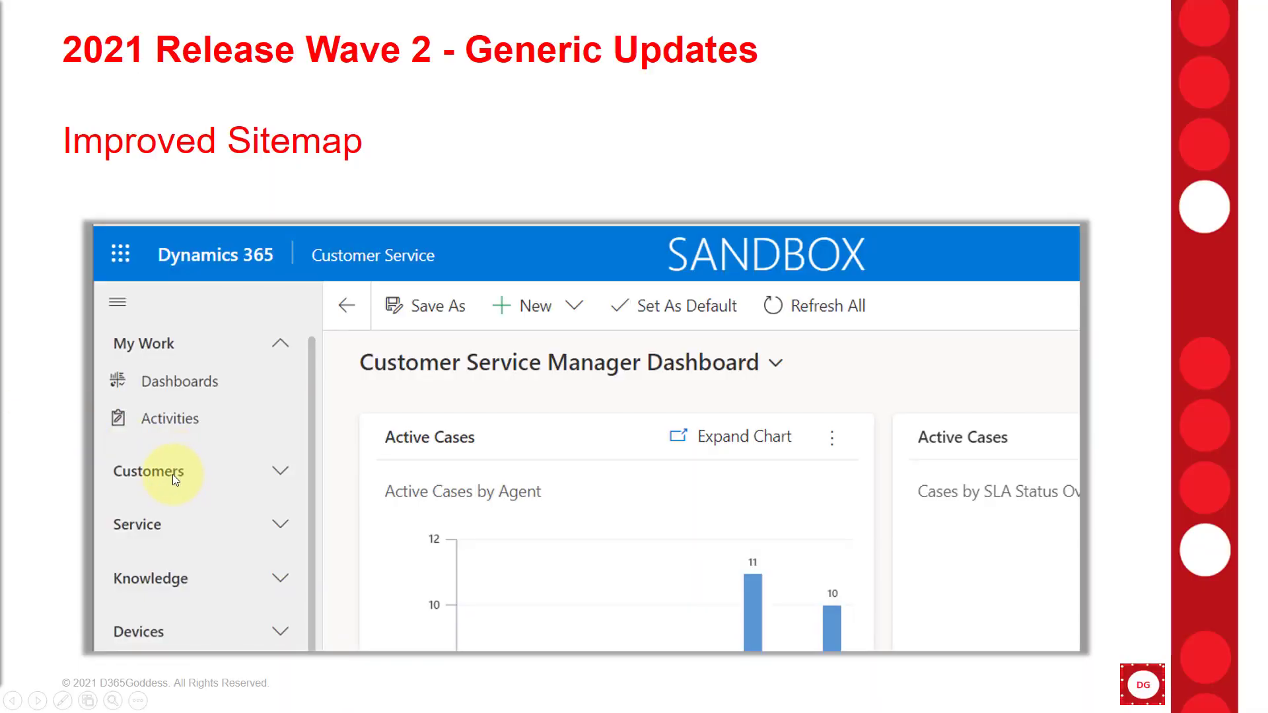
mouse_move(175, 525)
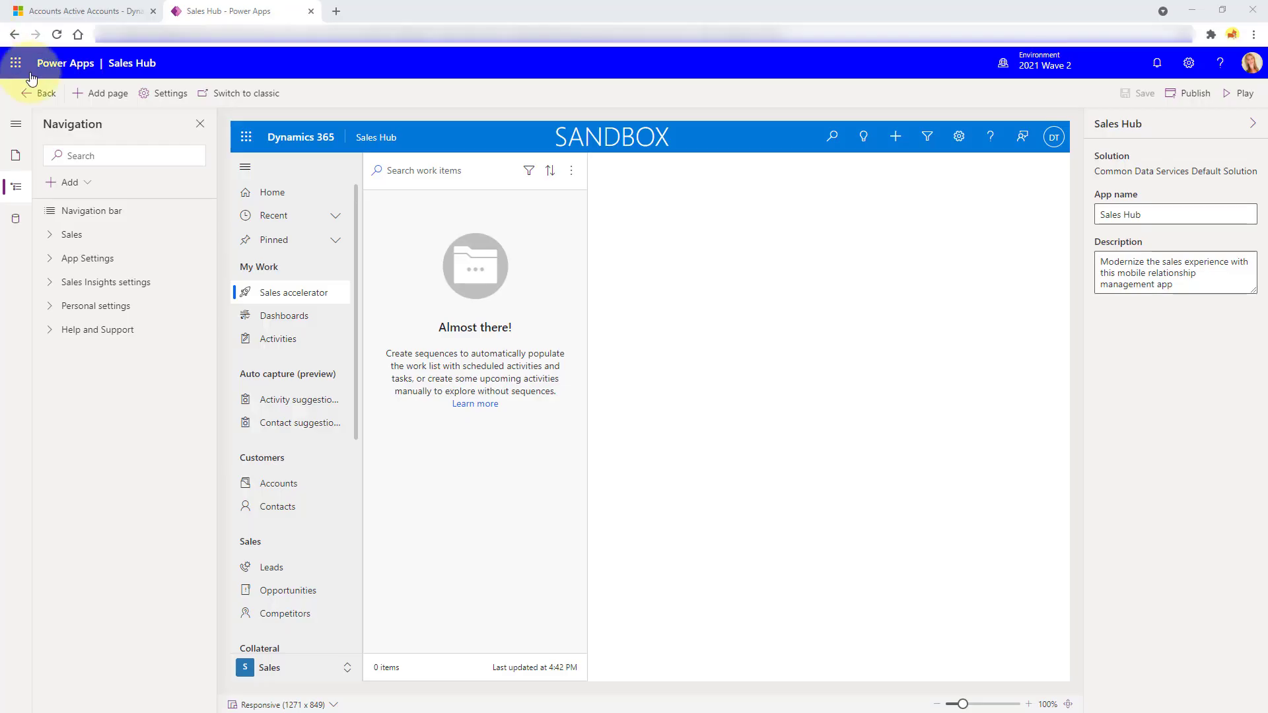
On Active Accounts, select several account rows to show the command bar change, then clear the selection.
click(80, 11)
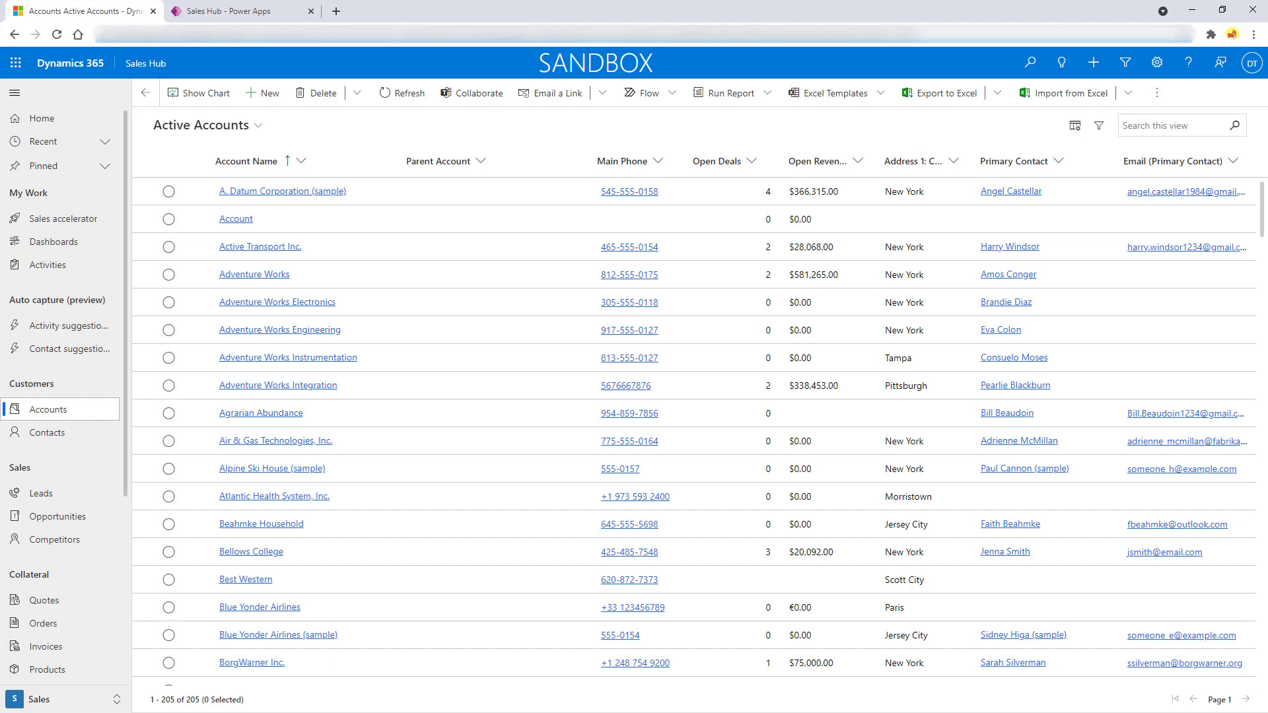
click(168, 191)
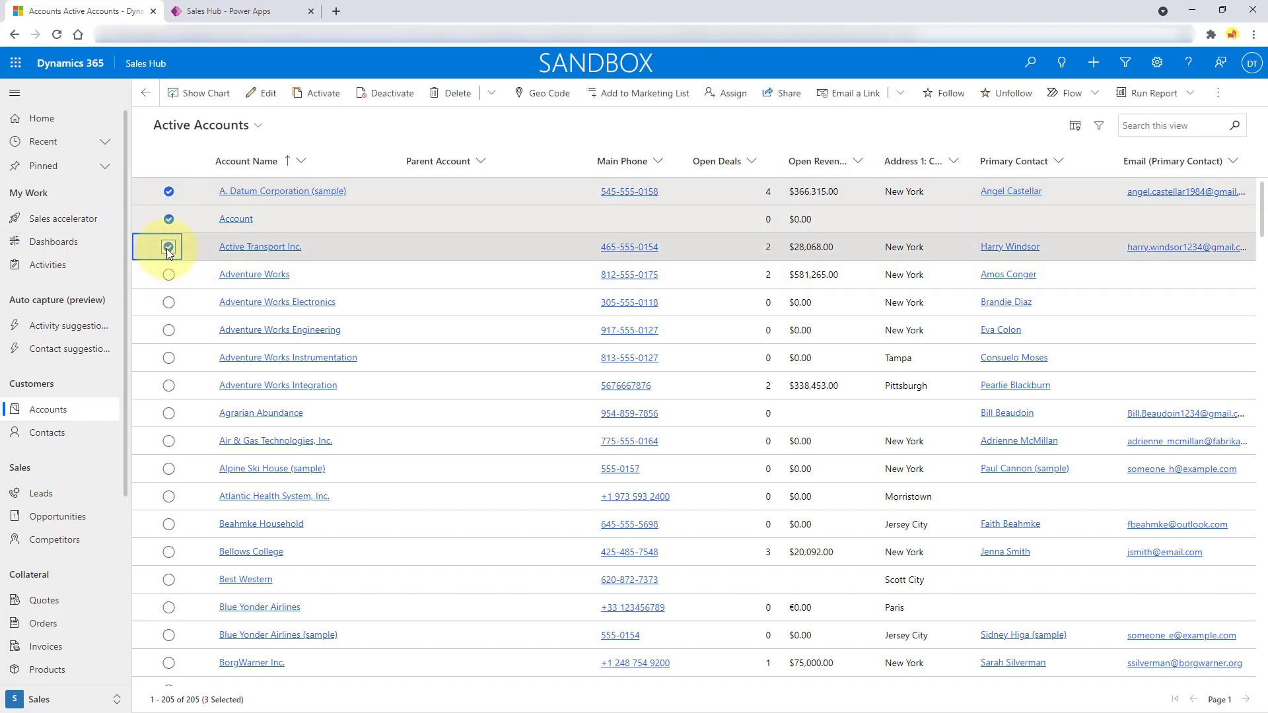
click(169, 247)
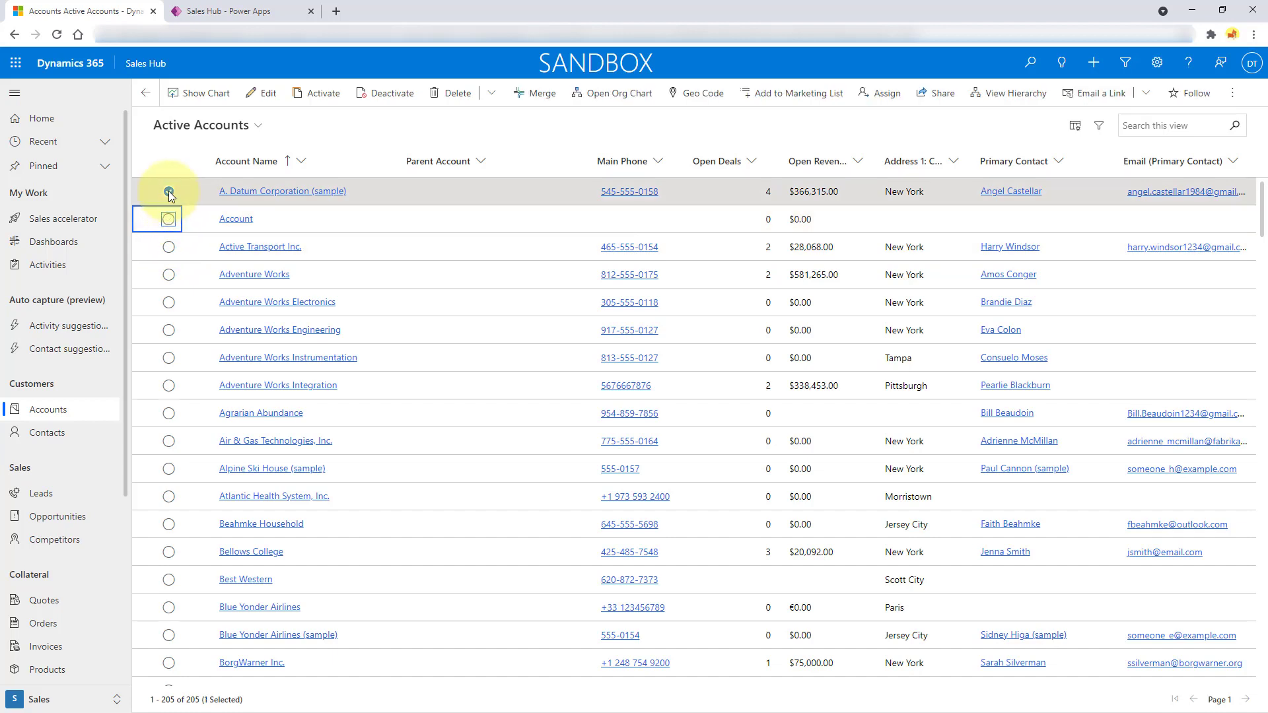
click(169, 190)
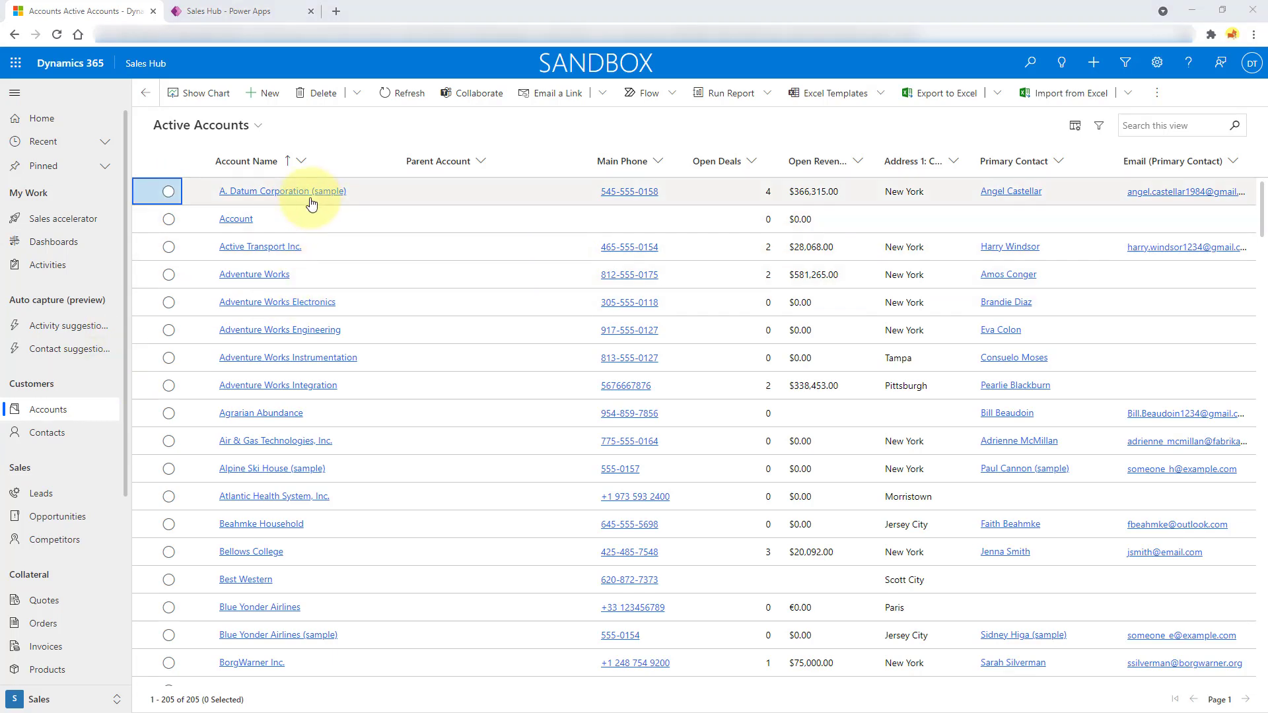
View A. Datum Corporation (sample)'s Servicing details and work orders, then return to the accounts list.
click(282, 191)
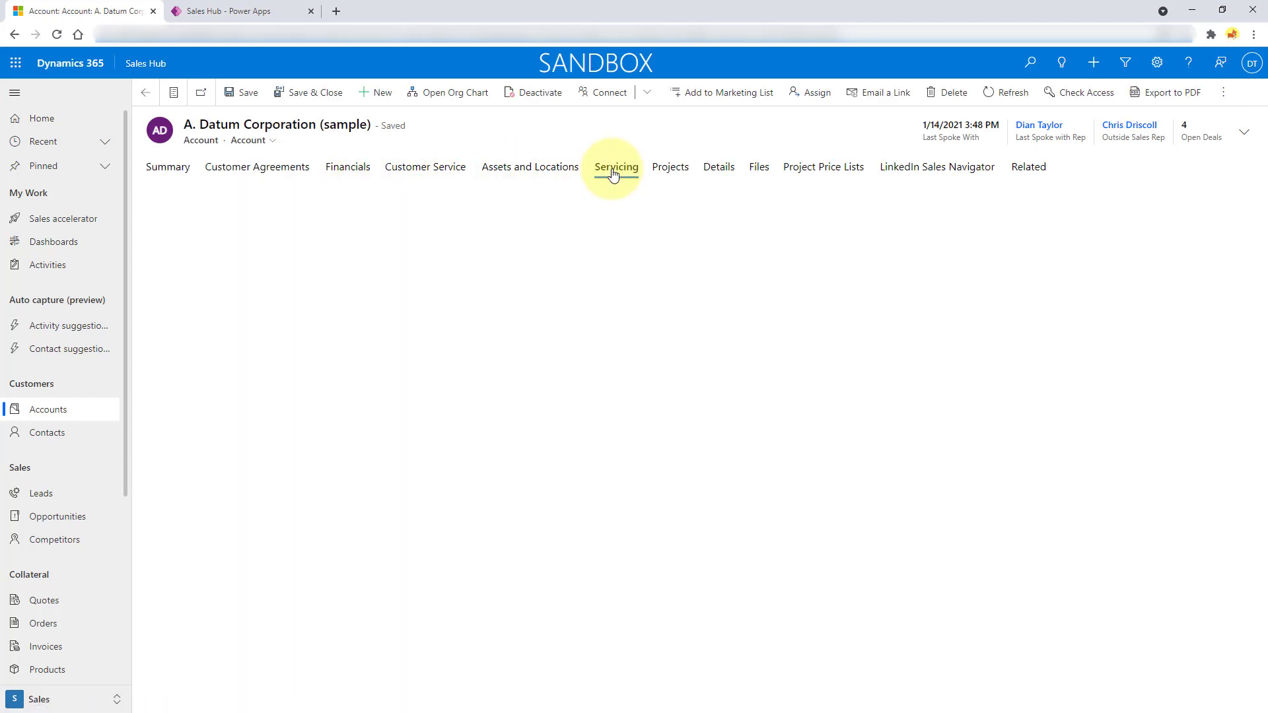
click(615, 166)
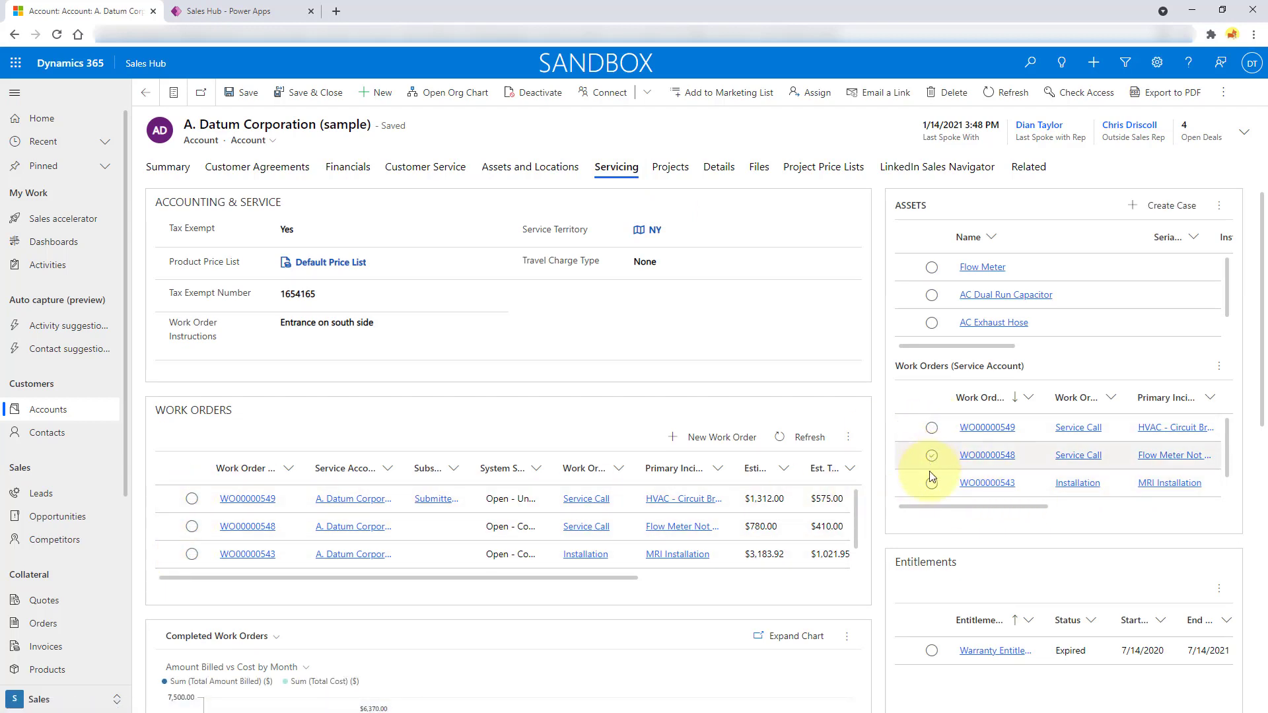
scroll(right, 3)
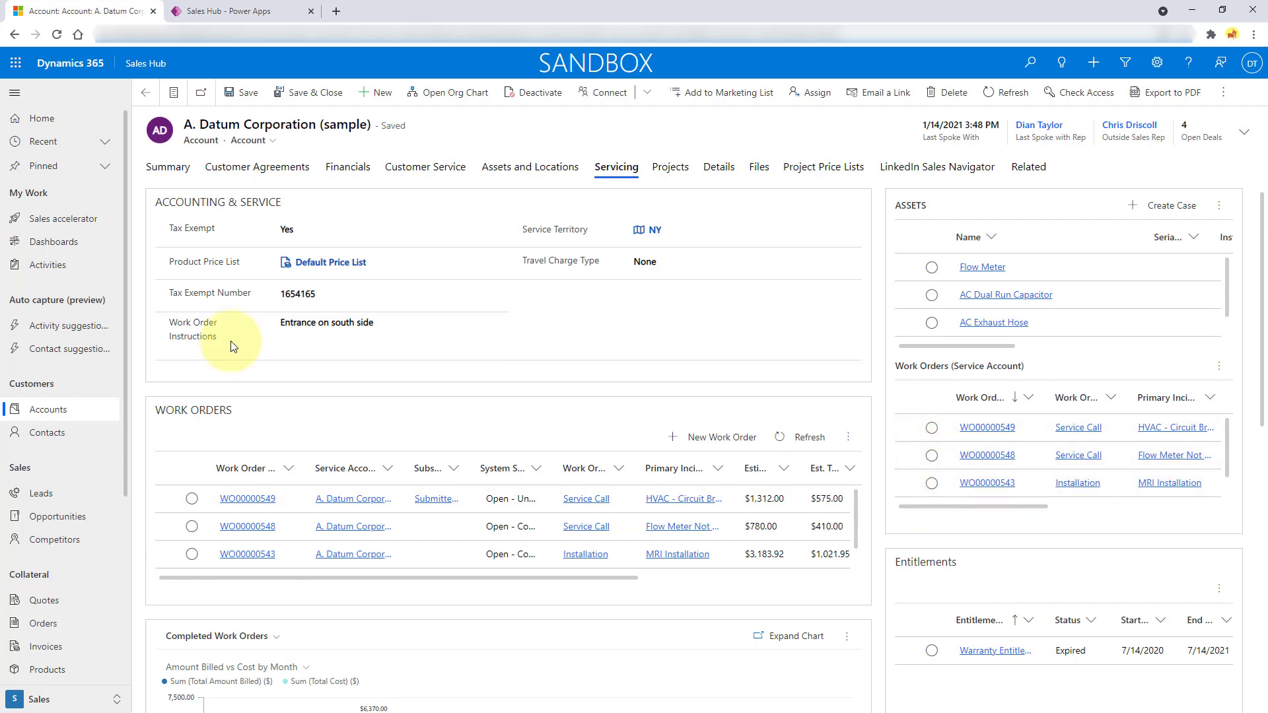
click(49, 409)
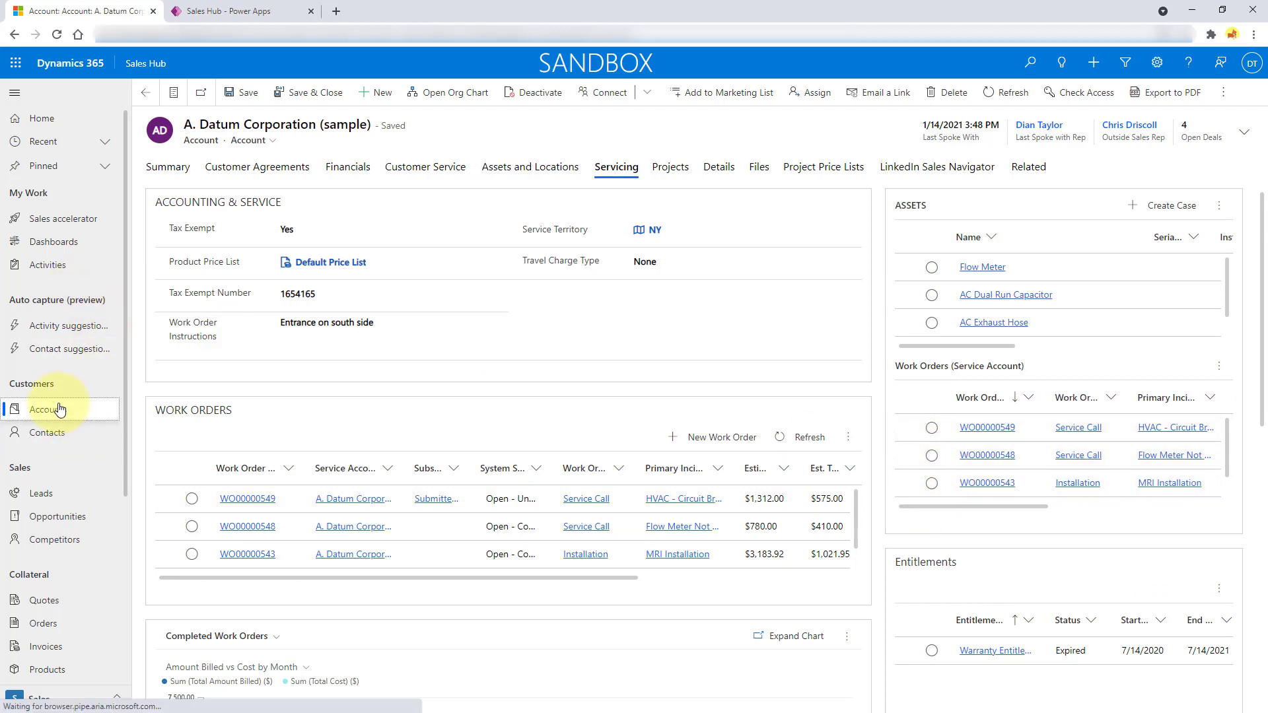
click(46, 410)
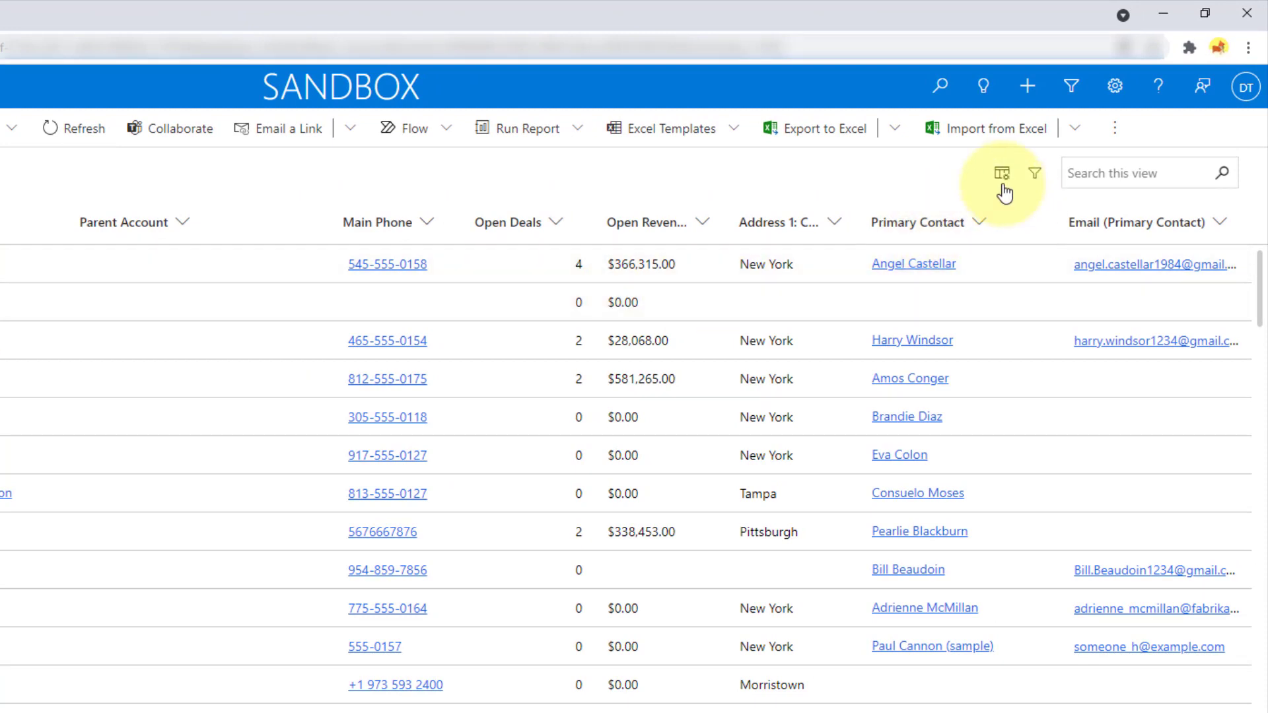
mouse_move(1002, 173)
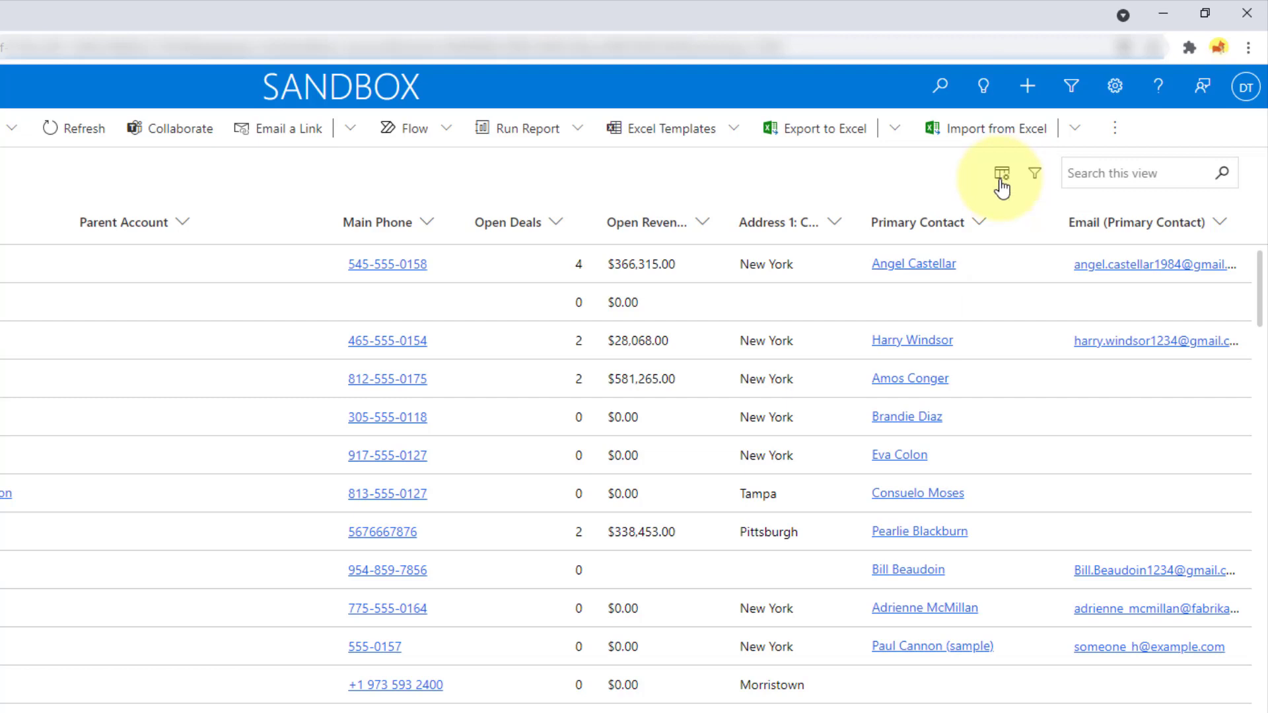
Bring up the Edit columns panel for the Active Accounts view.
click(1001, 173)
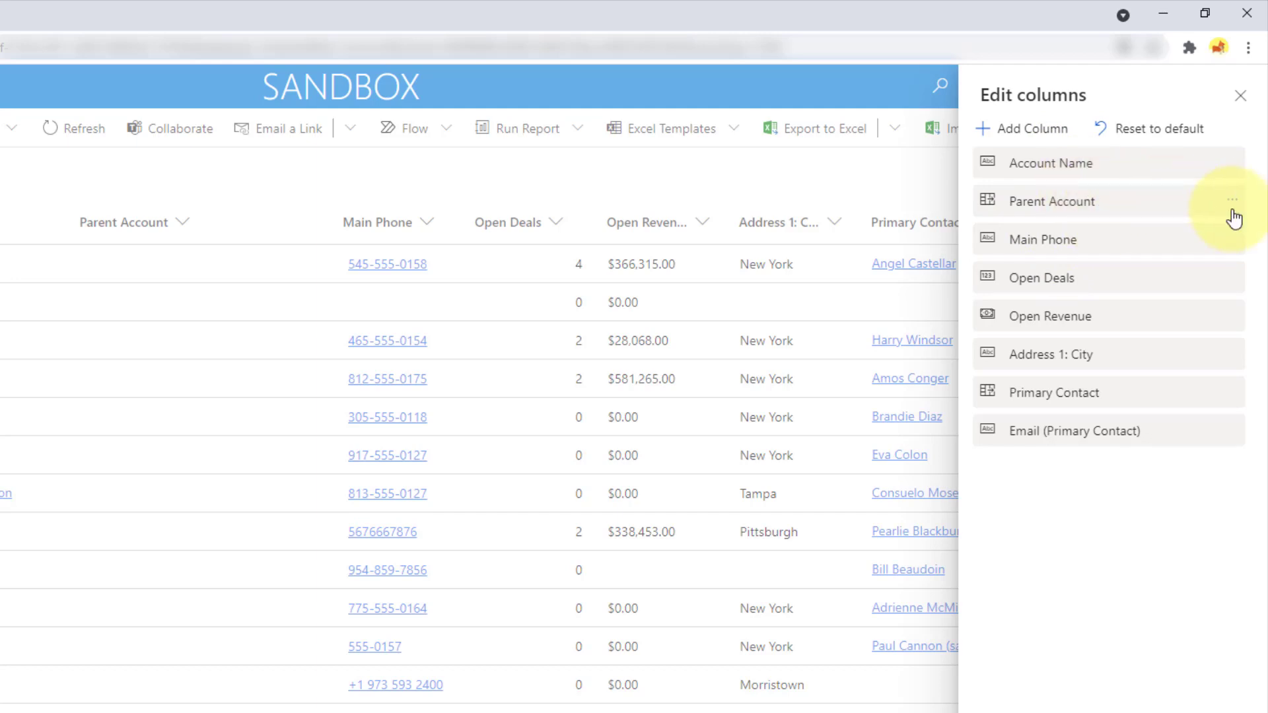
Move Account Number under Account Name and show the Related tables in Add Column.
click(1232, 200)
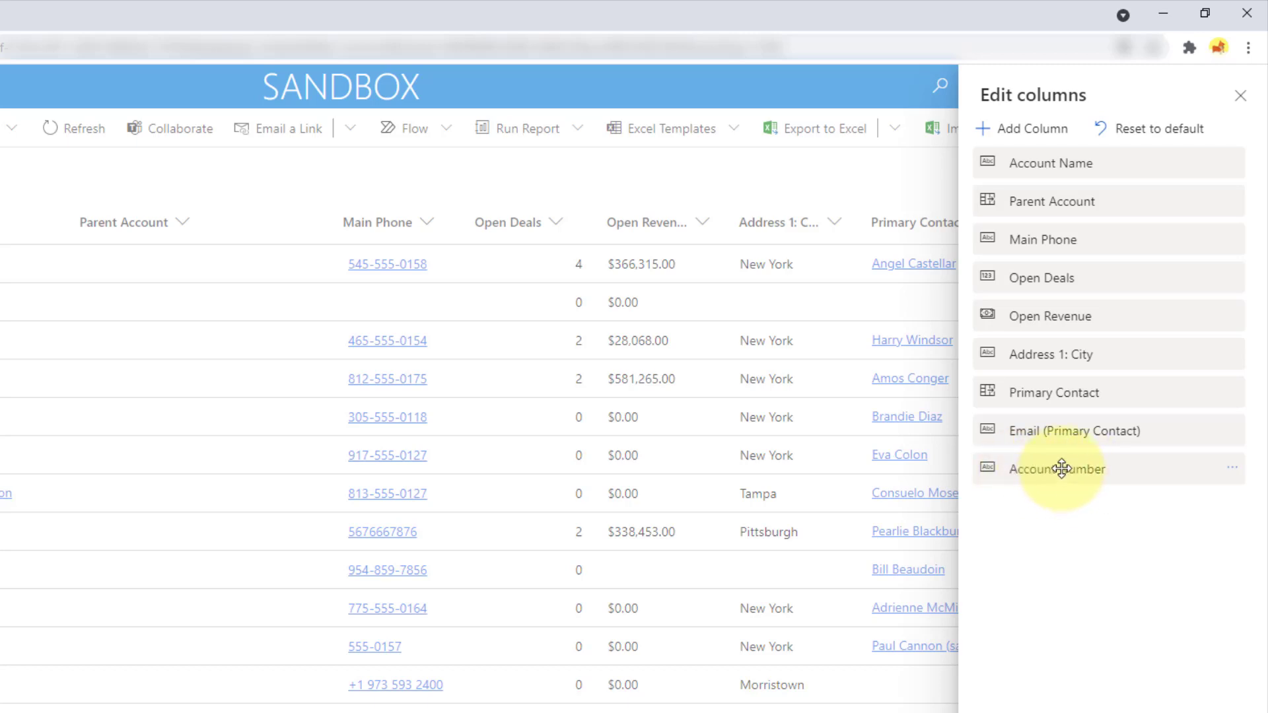
drag(1055, 469, 1063, 197)
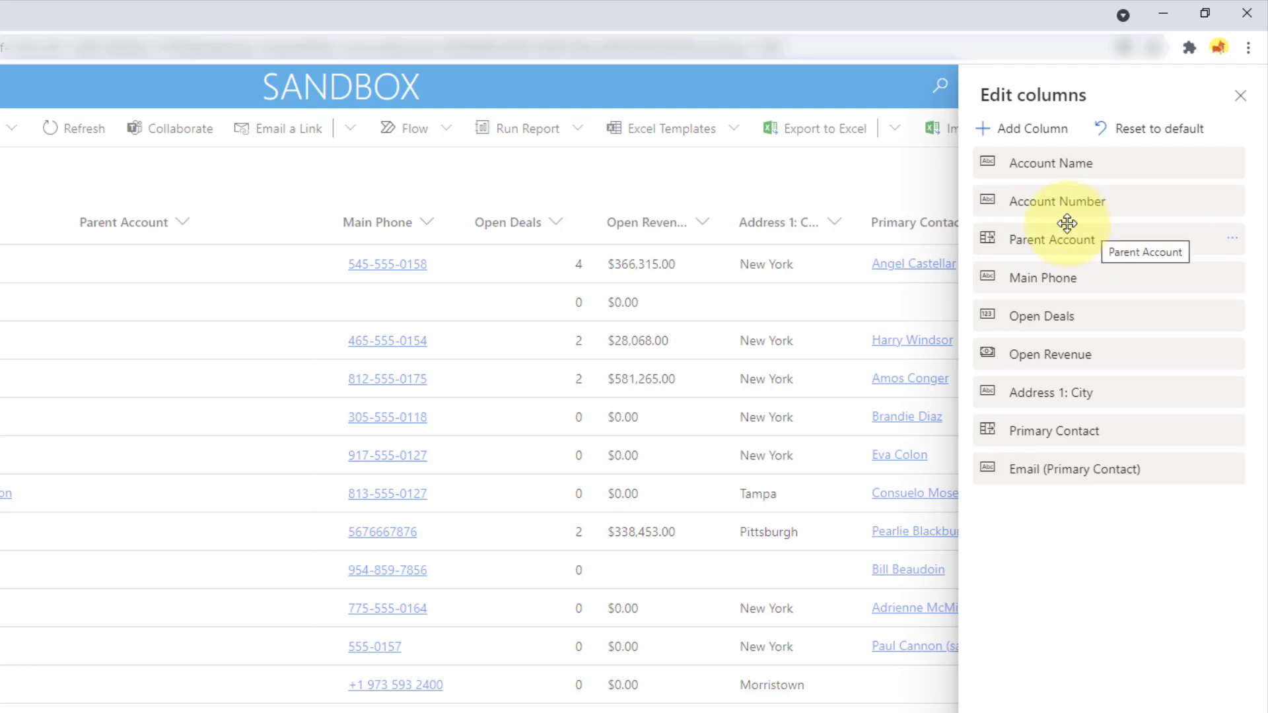
click(1023, 128)
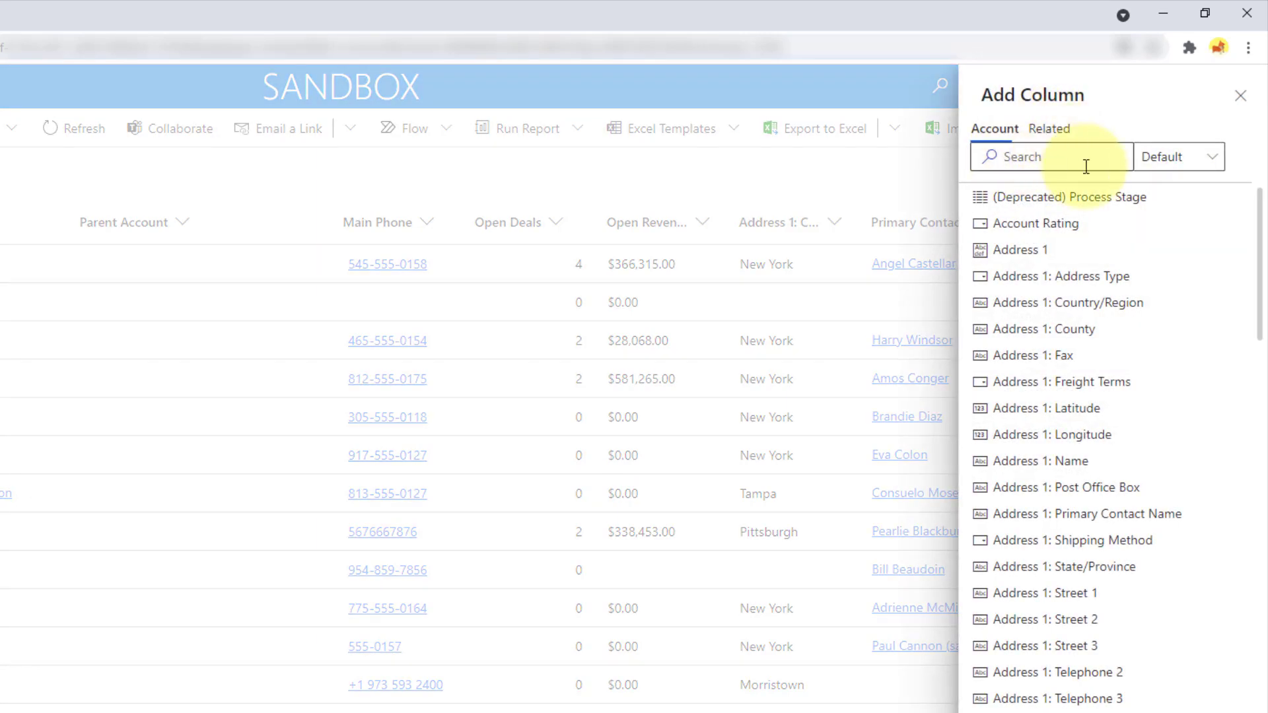
mouse_move(1055, 276)
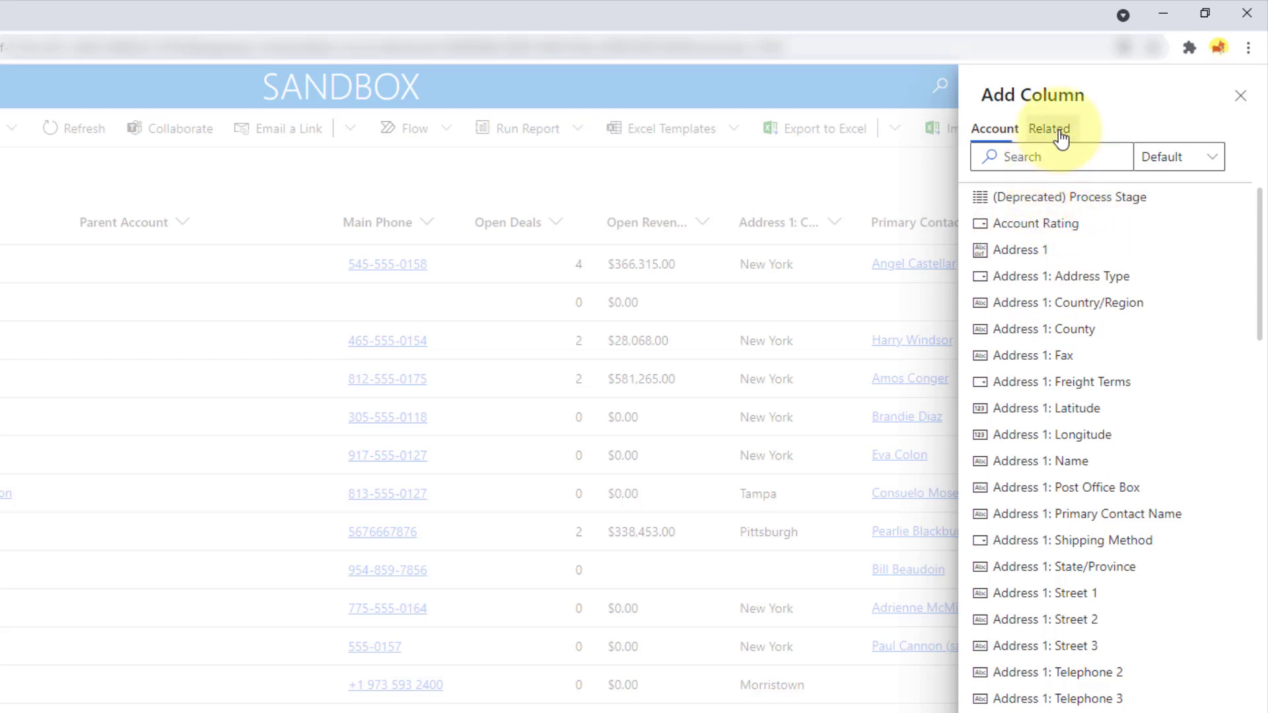
click(1054, 128)
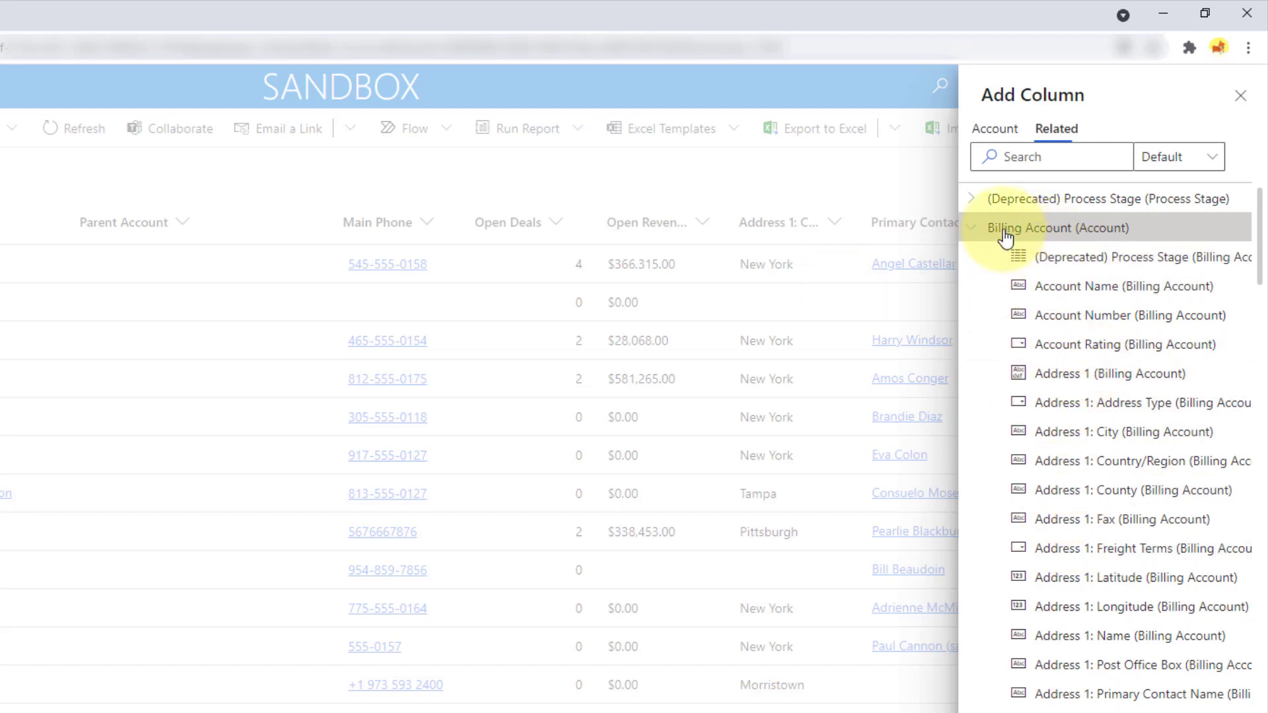
Collapse Billing Account and browse down to the Territory and Primary Contact related fields.
click(971, 227)
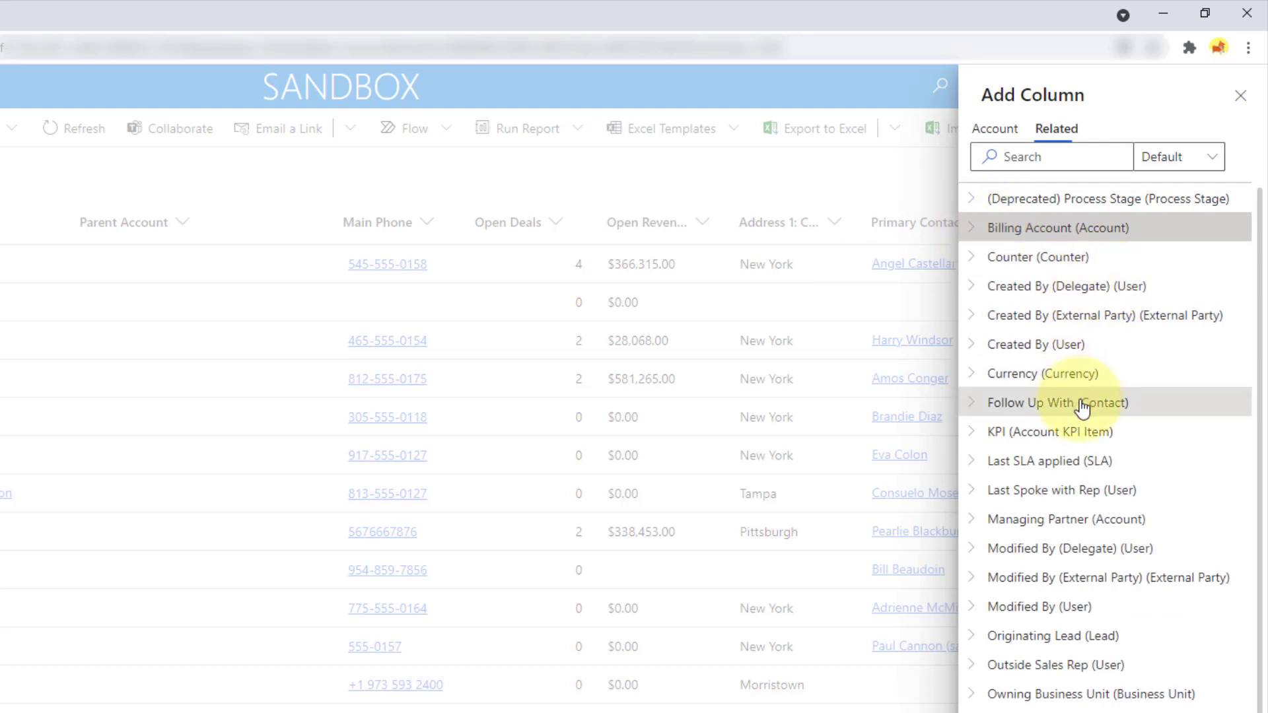
scroll(down, 3)
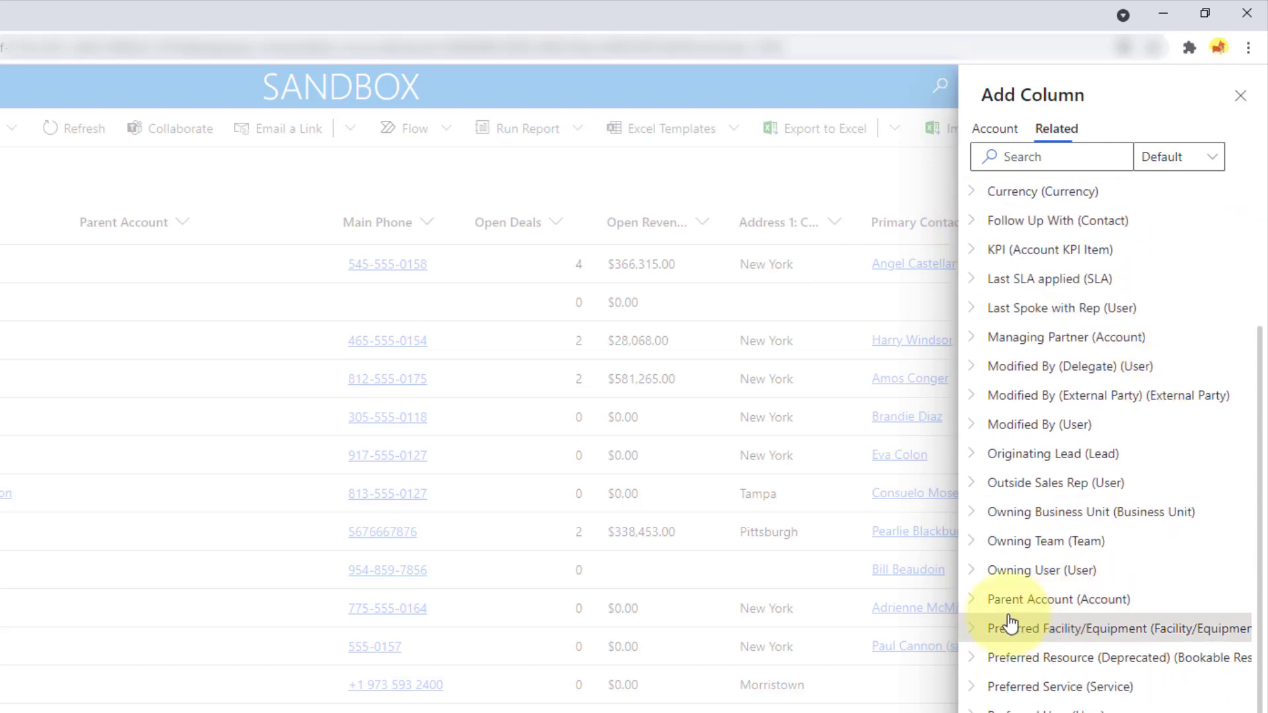
scroll(down, 3)
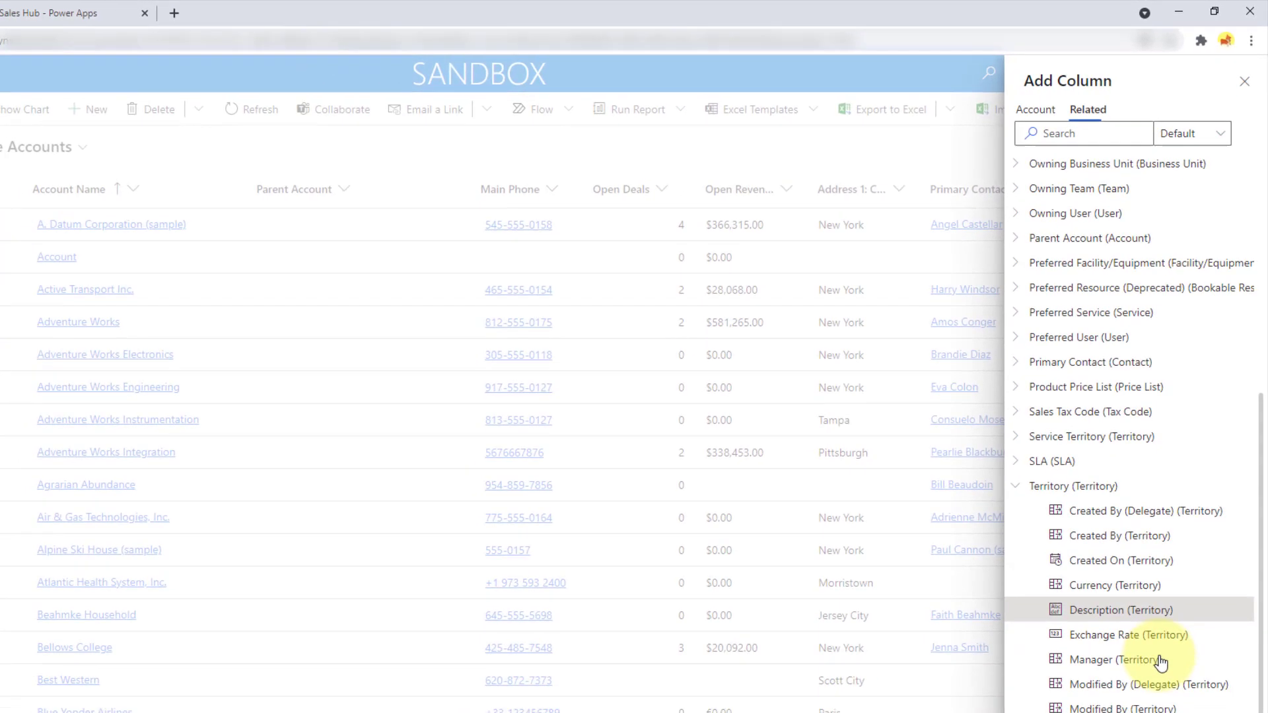
scroll(down, 3)
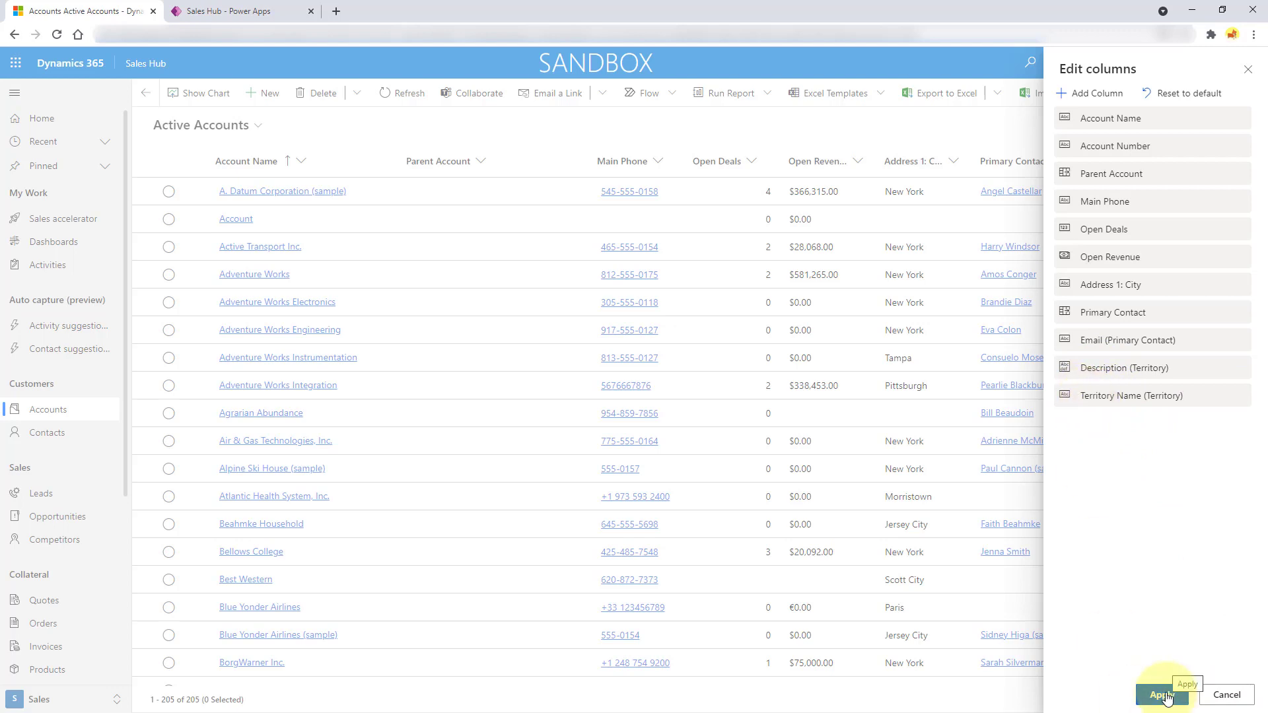
Apply the new columns so the Active Accounts grid shows Account Number, Email, Description and Territory Name.
click(1161, 695)
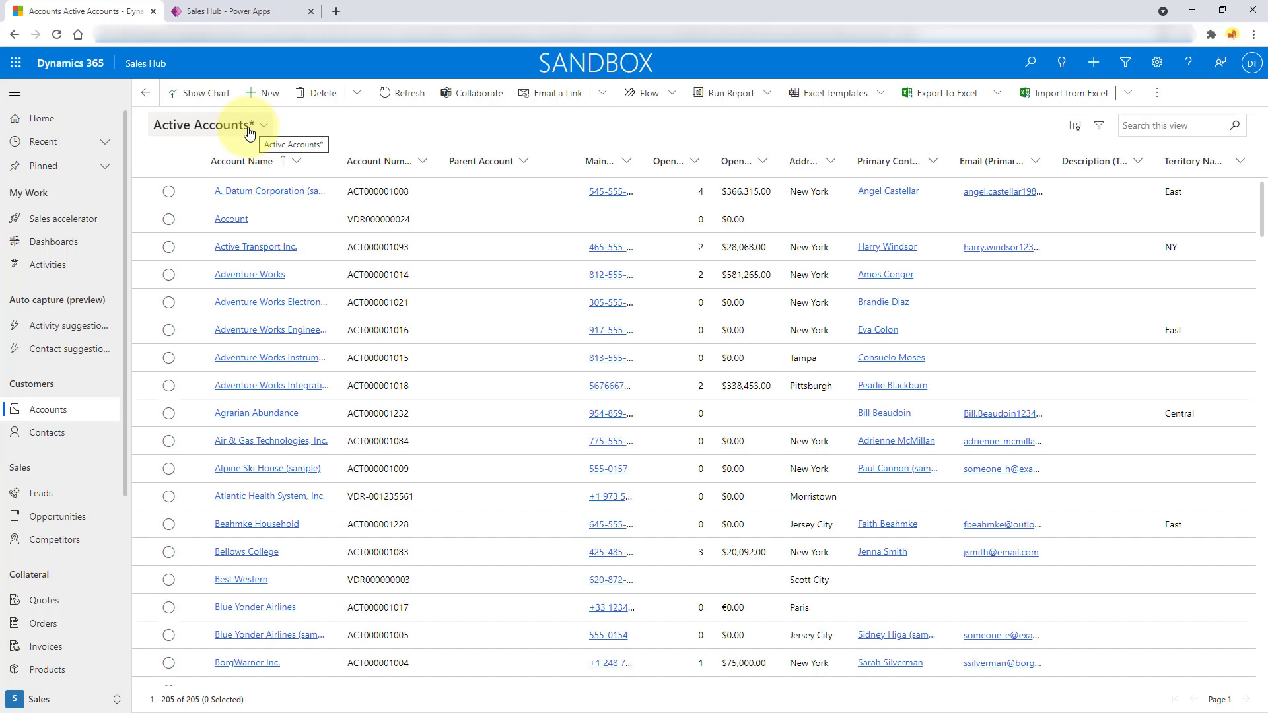
mouse_move(419, 143)
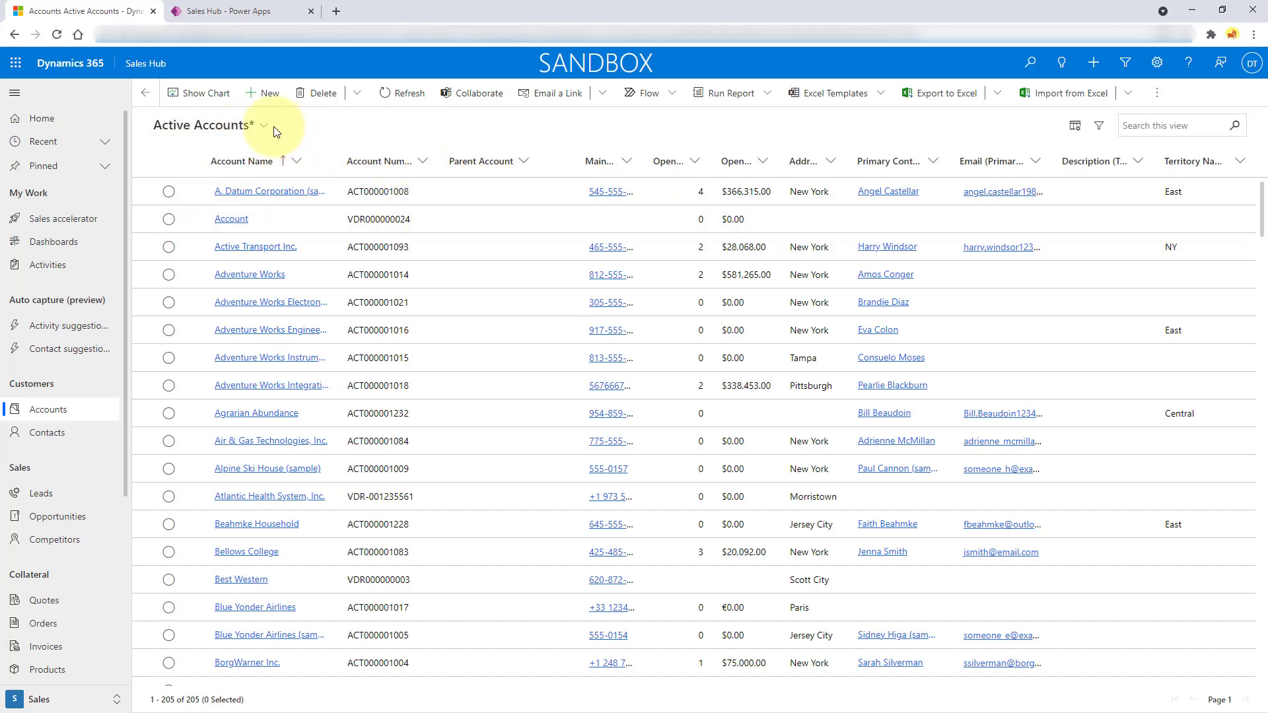
Switch views and come back so Active Accounts reverts to its standard columns.
click(261, 125)
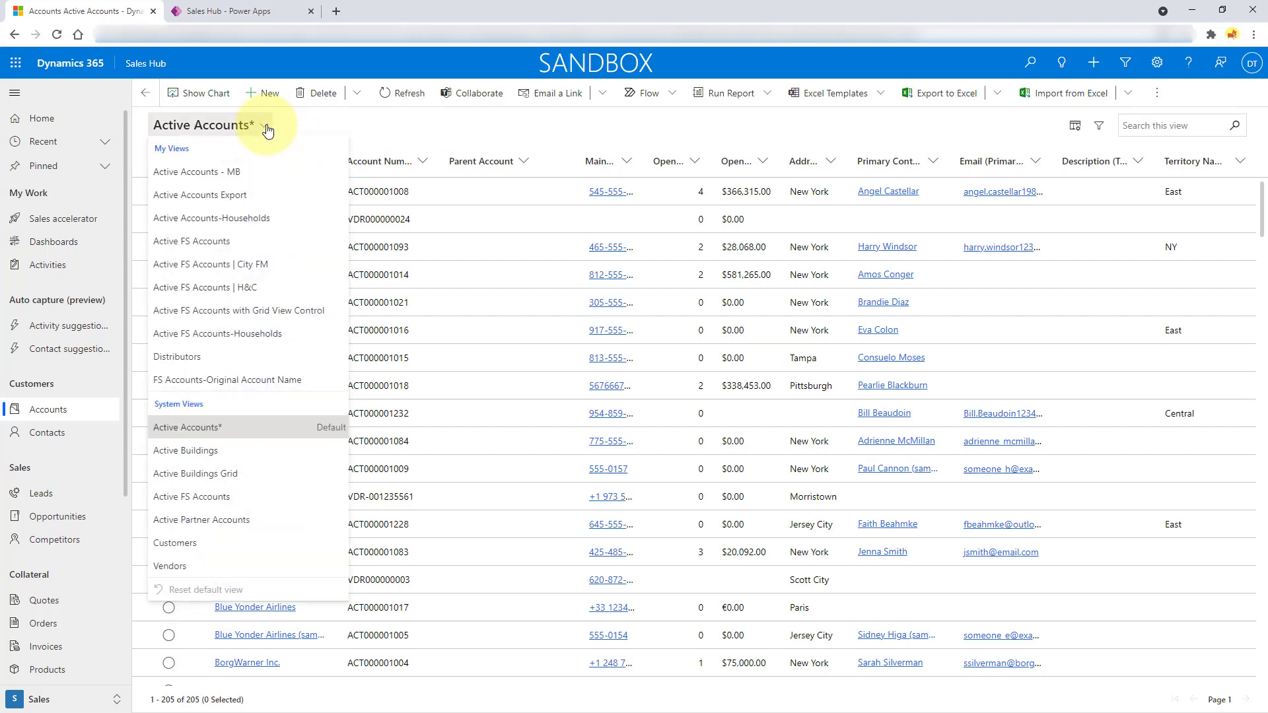
mouse_move(314, 427)
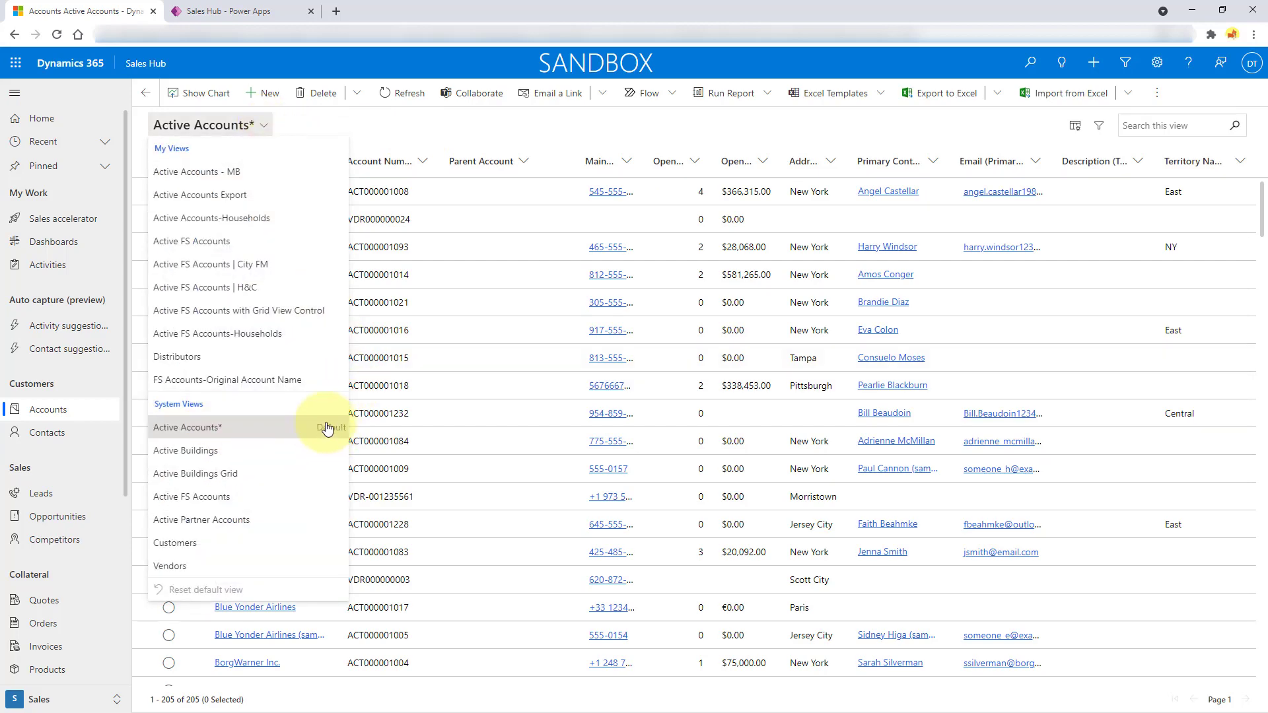
mouse_move(203, 451)
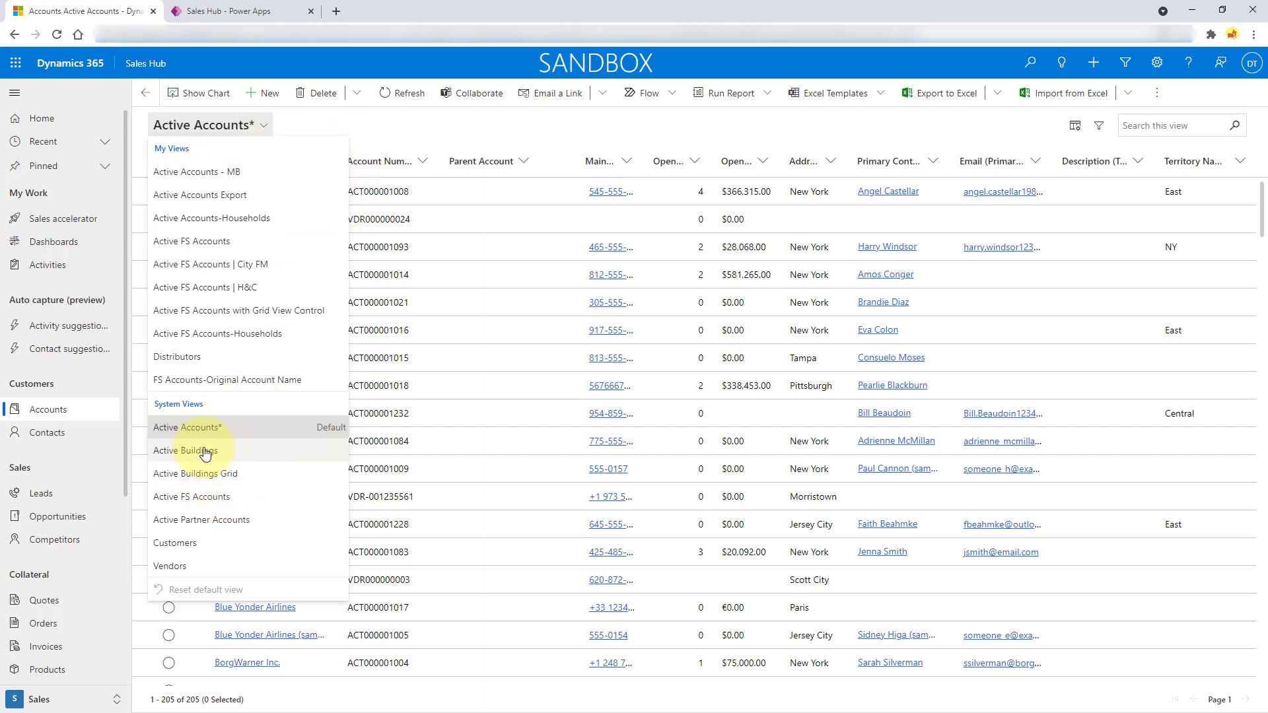
click(185, 451)
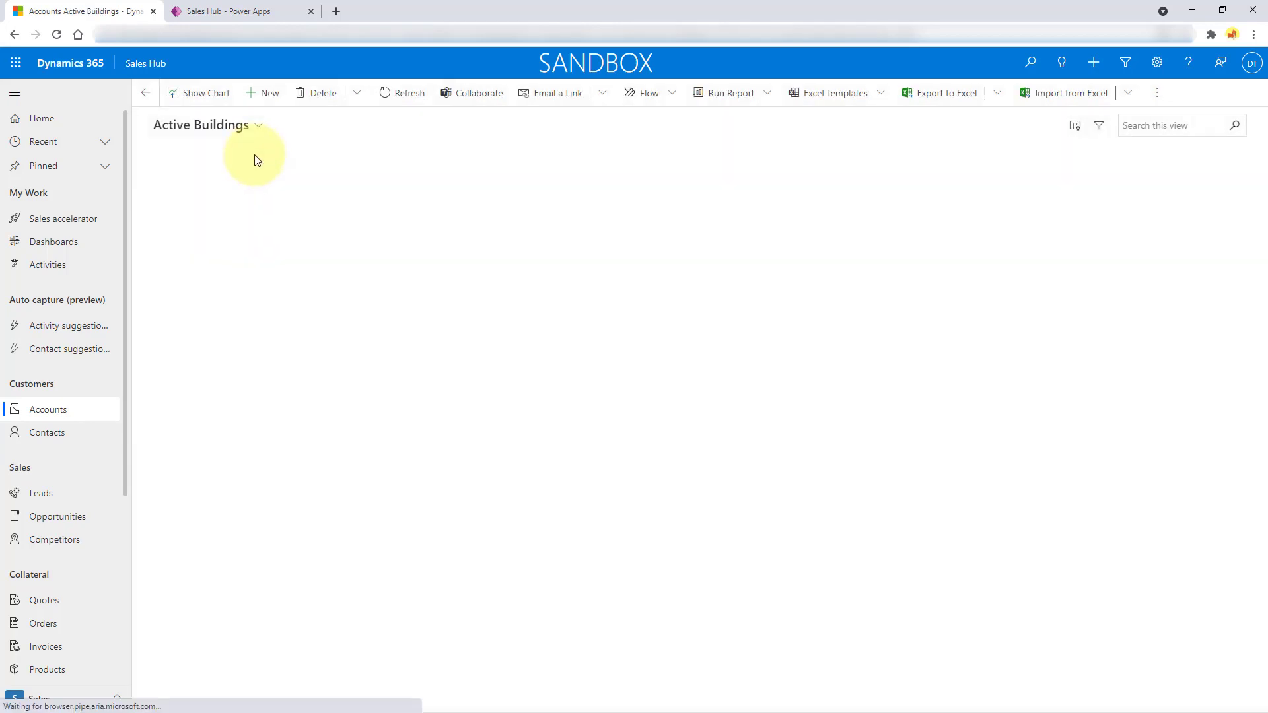
click(257, 126)
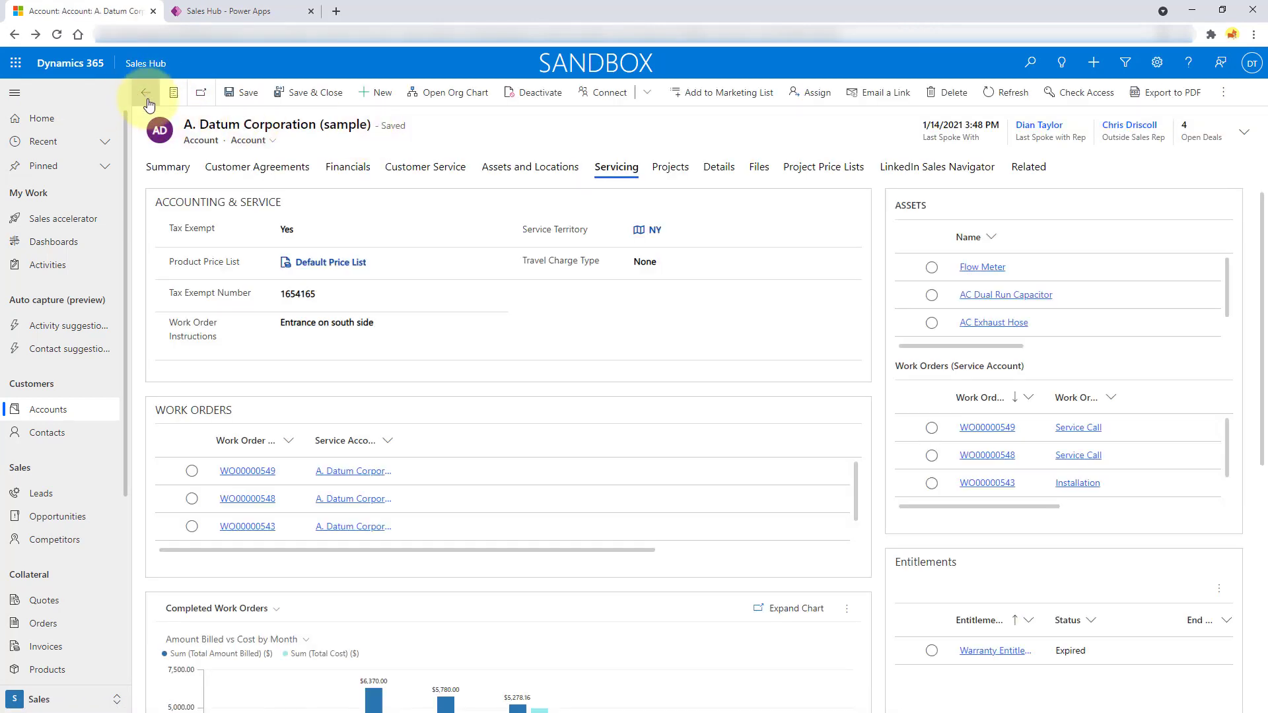
click(146, 92)
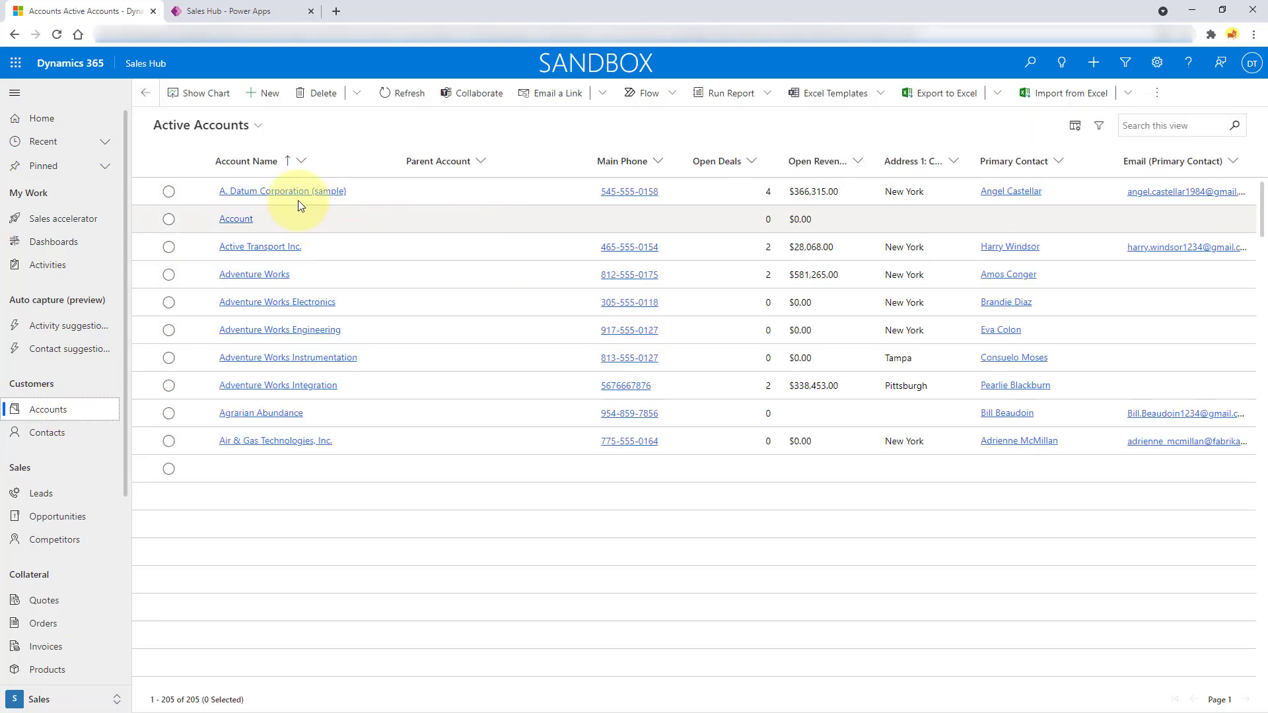
scroll(down, 3)
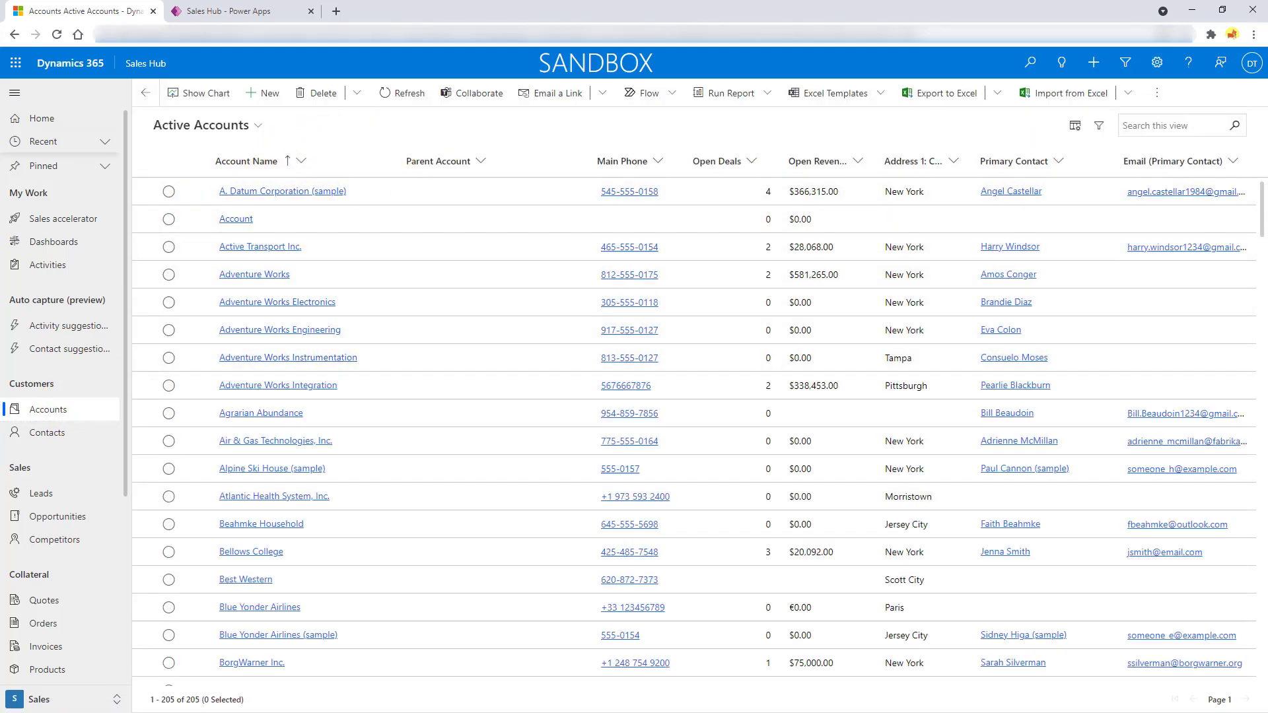
mouse_move(68, 325)
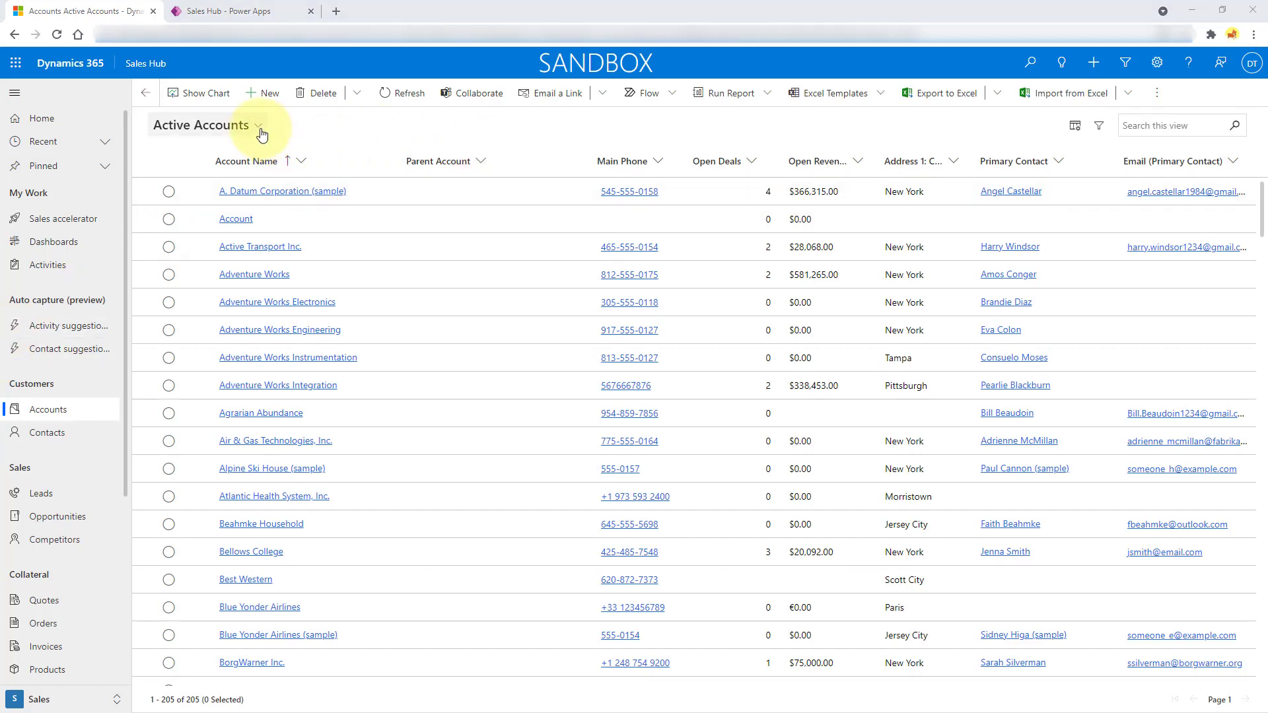
Choose Active Buildings under System Views, listing Building 1, 2 and 3.
click(258, 125)
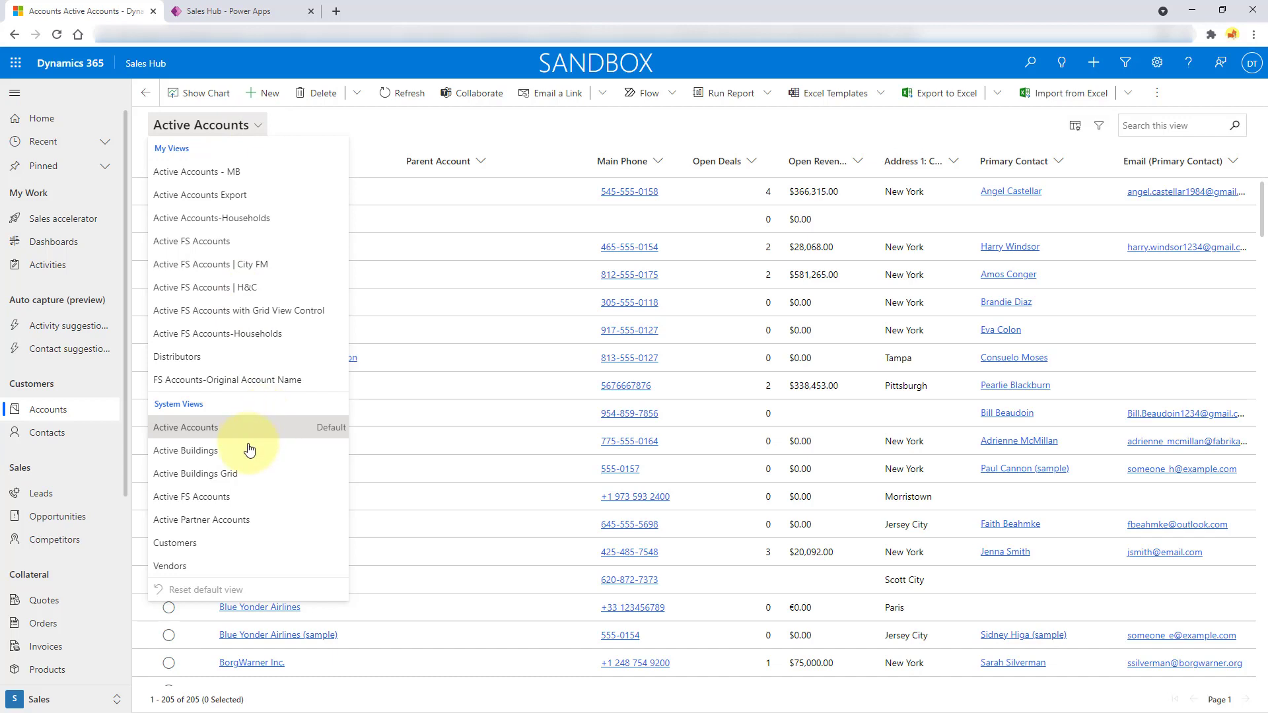
click(185, 450)
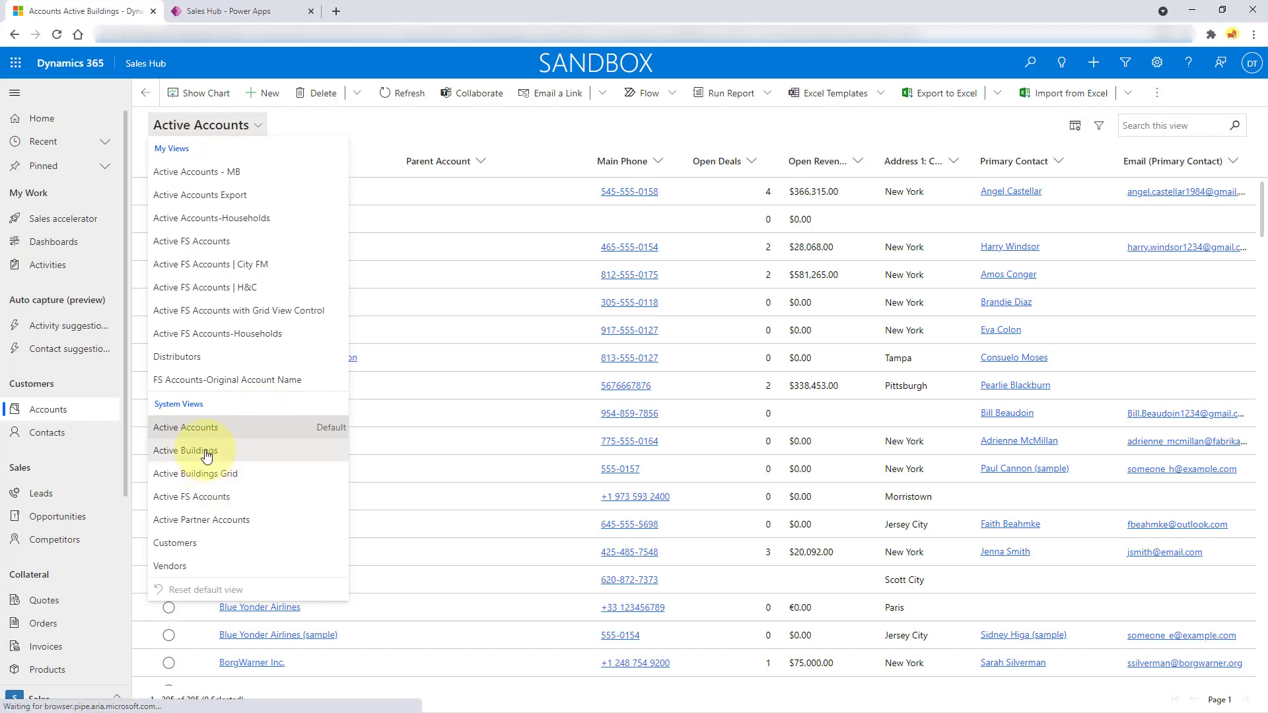
click(185, 451)
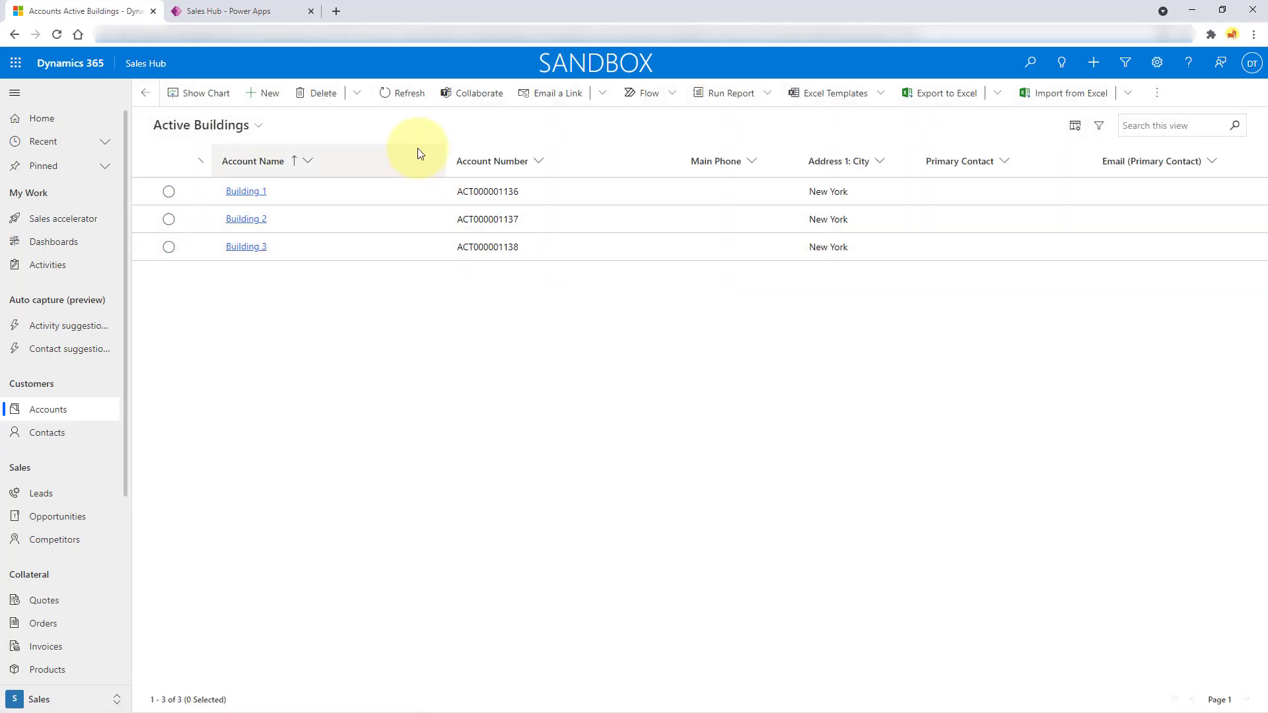
mouse_move(598, 126)
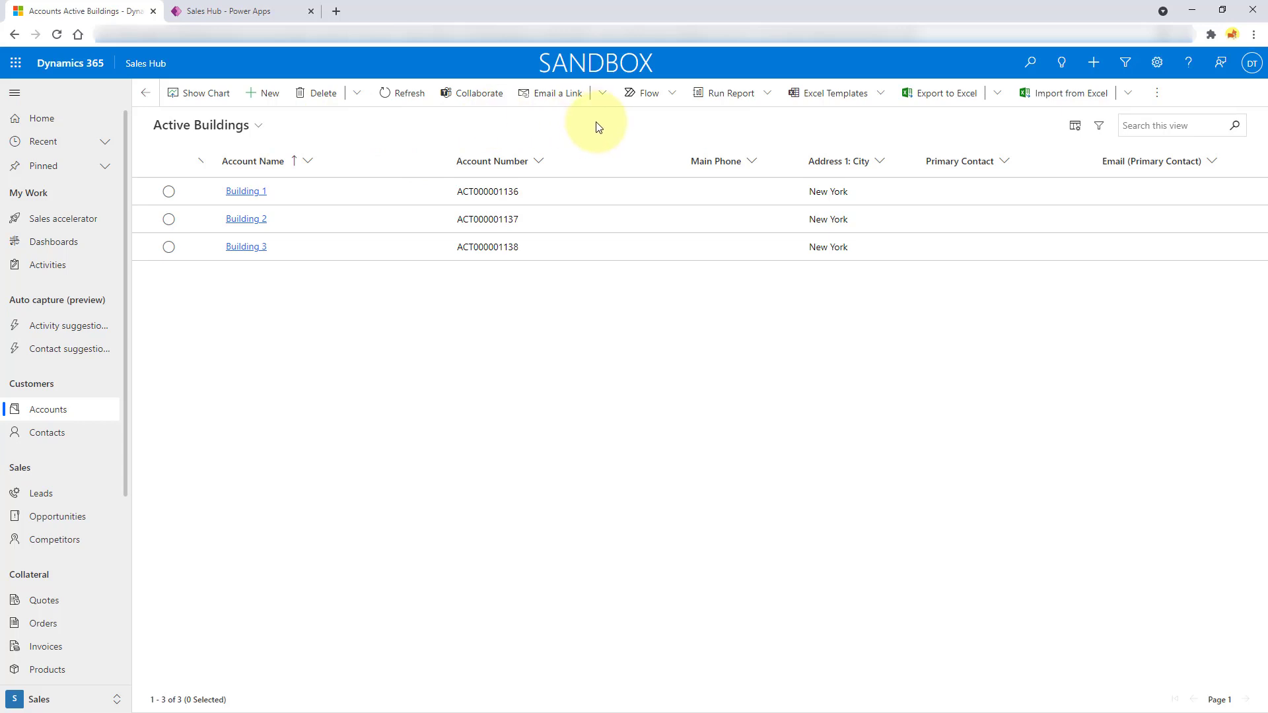
mouse_move(273, 135)
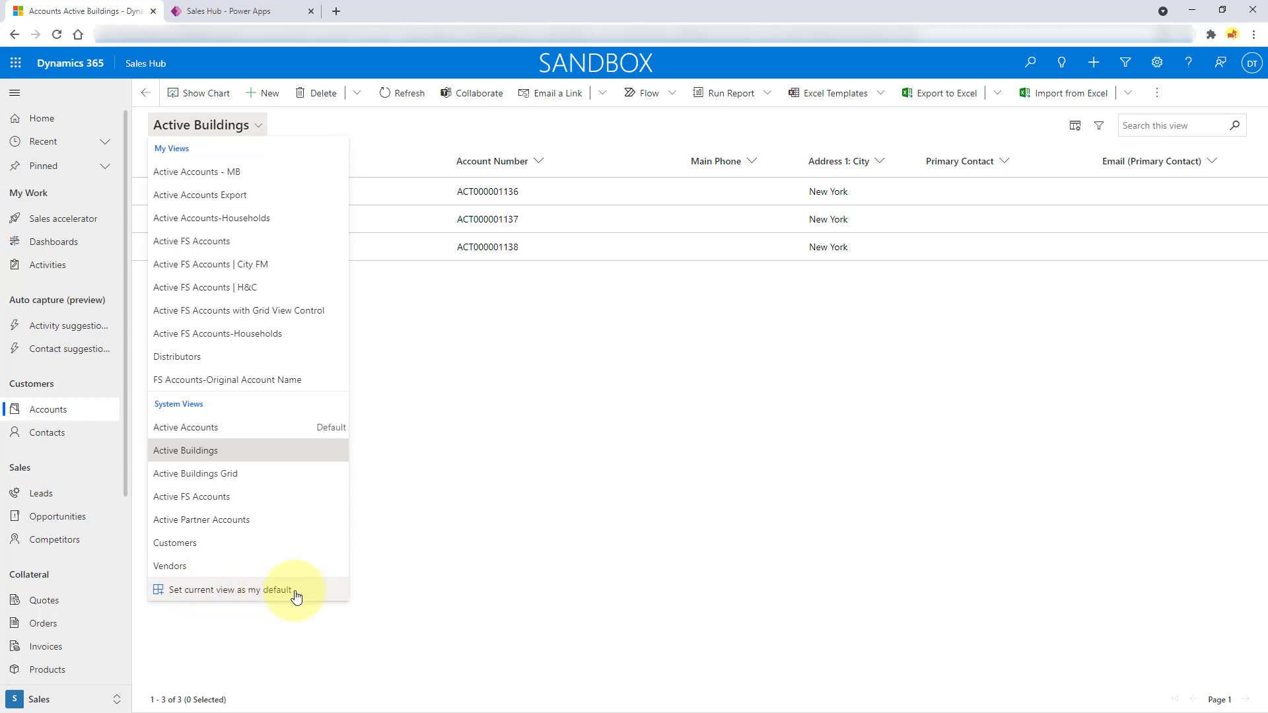
mouse_move(327, 458)
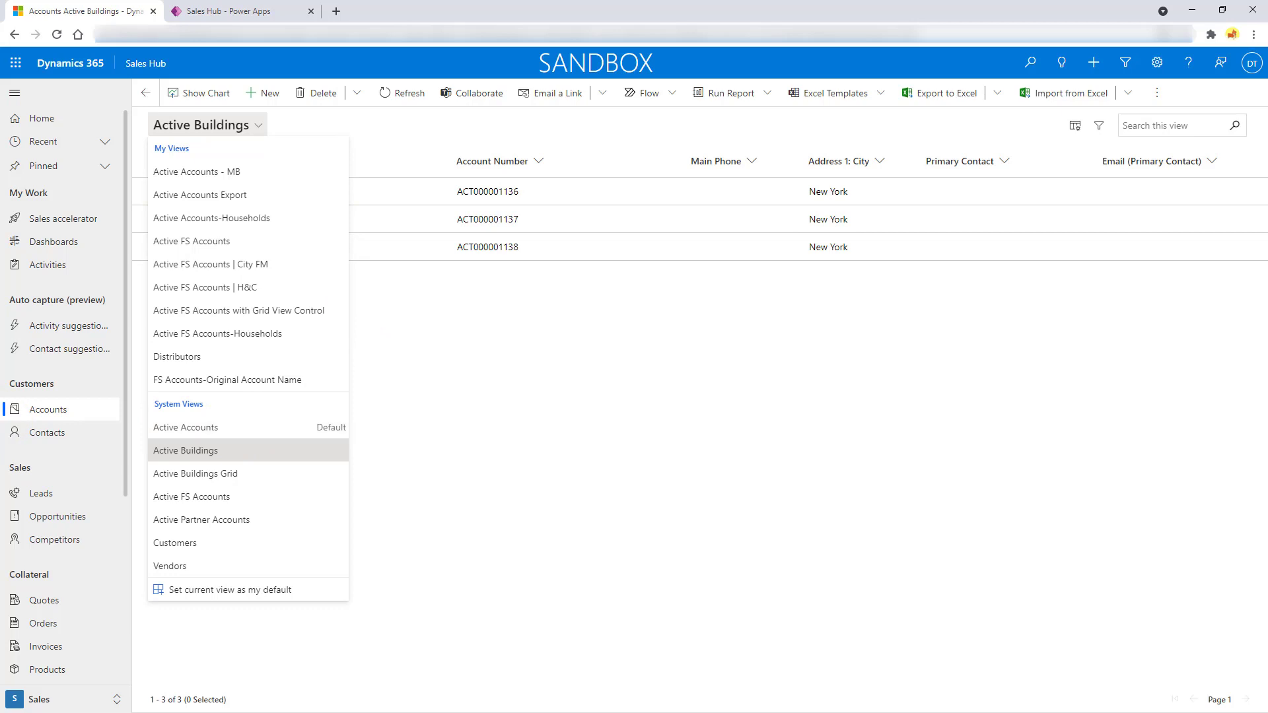
click(185, 450)
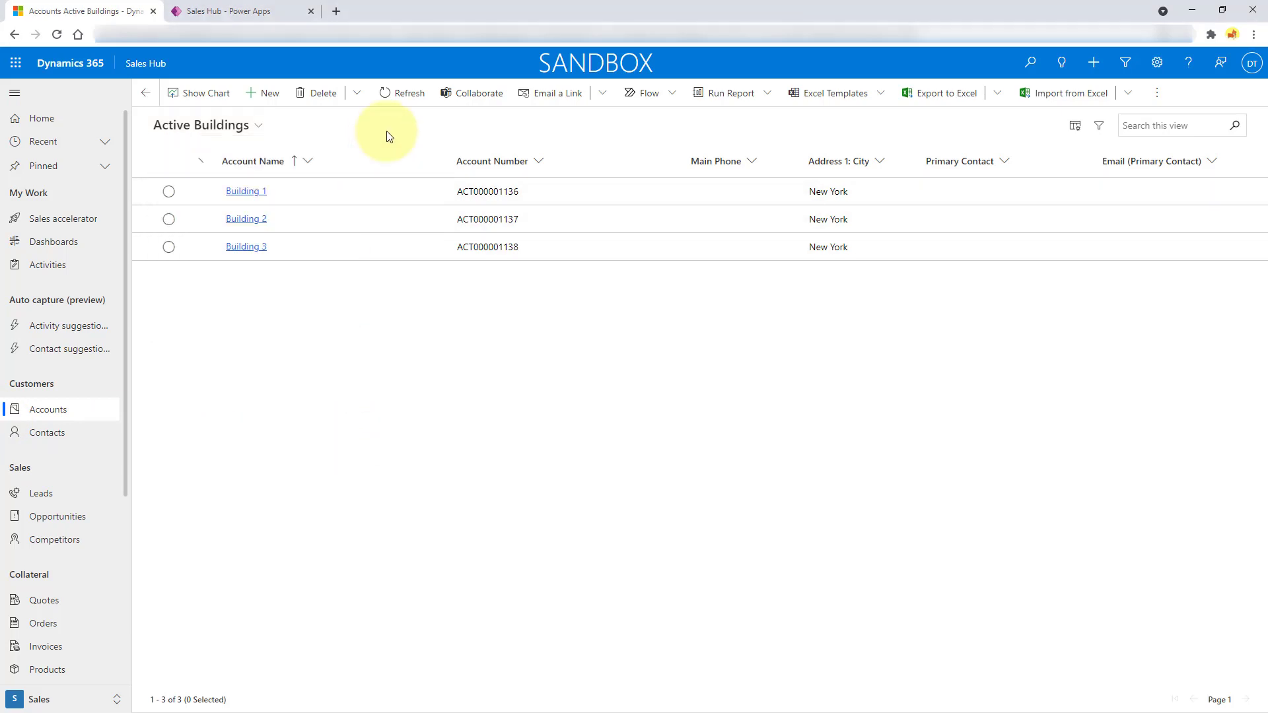
mouse_move(385, 164)
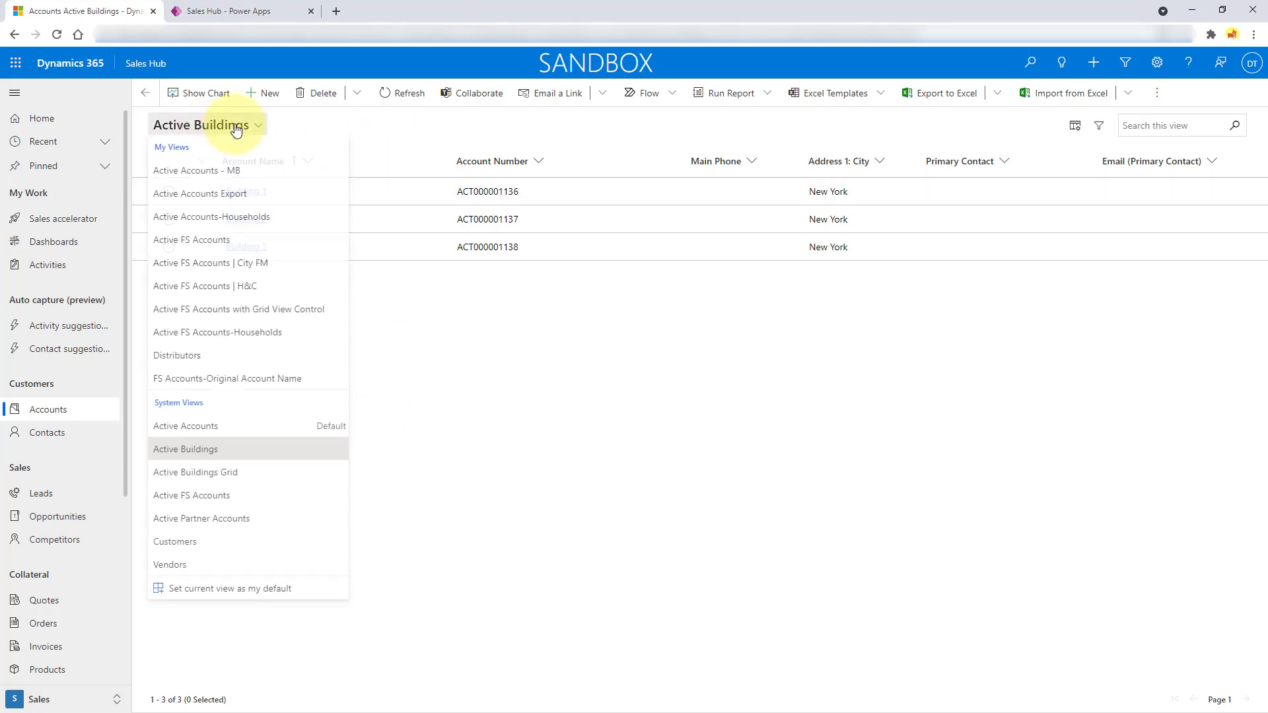
Return to Active Accounts and select Active Transport Inc. and Adventure Works rows.
click(185, 426)
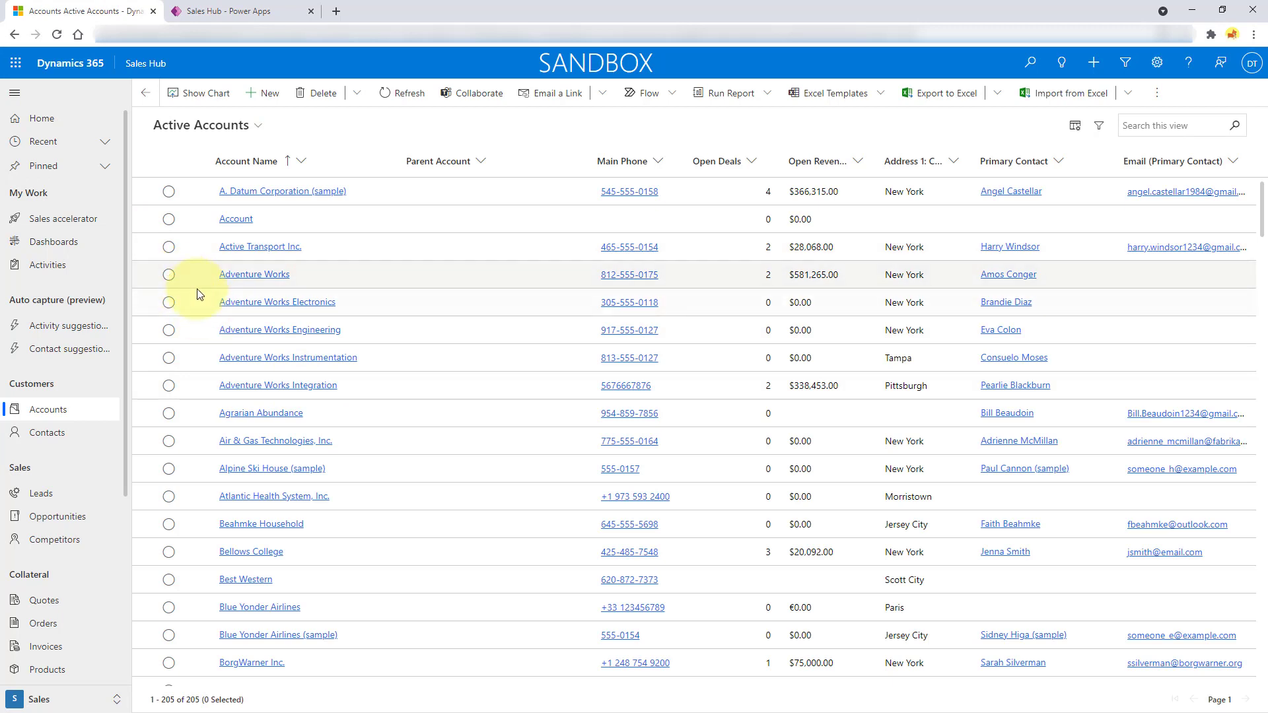
click(168, 247)
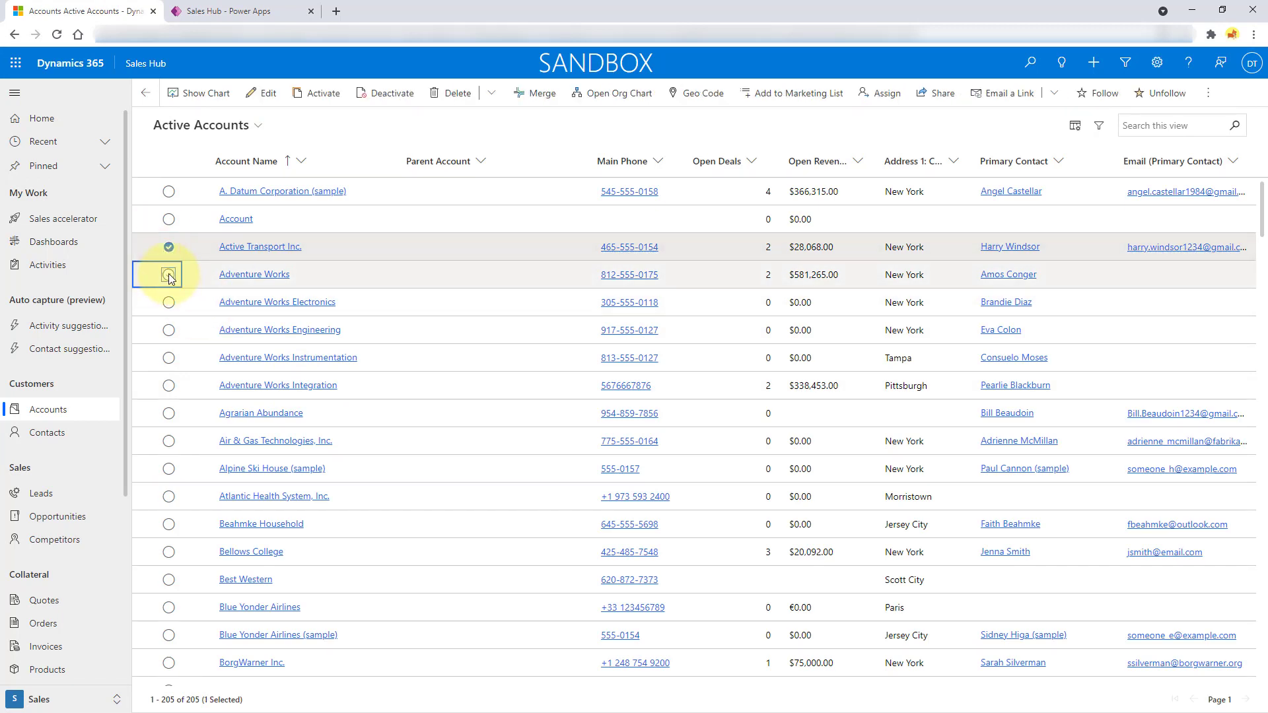
click(169, 273)
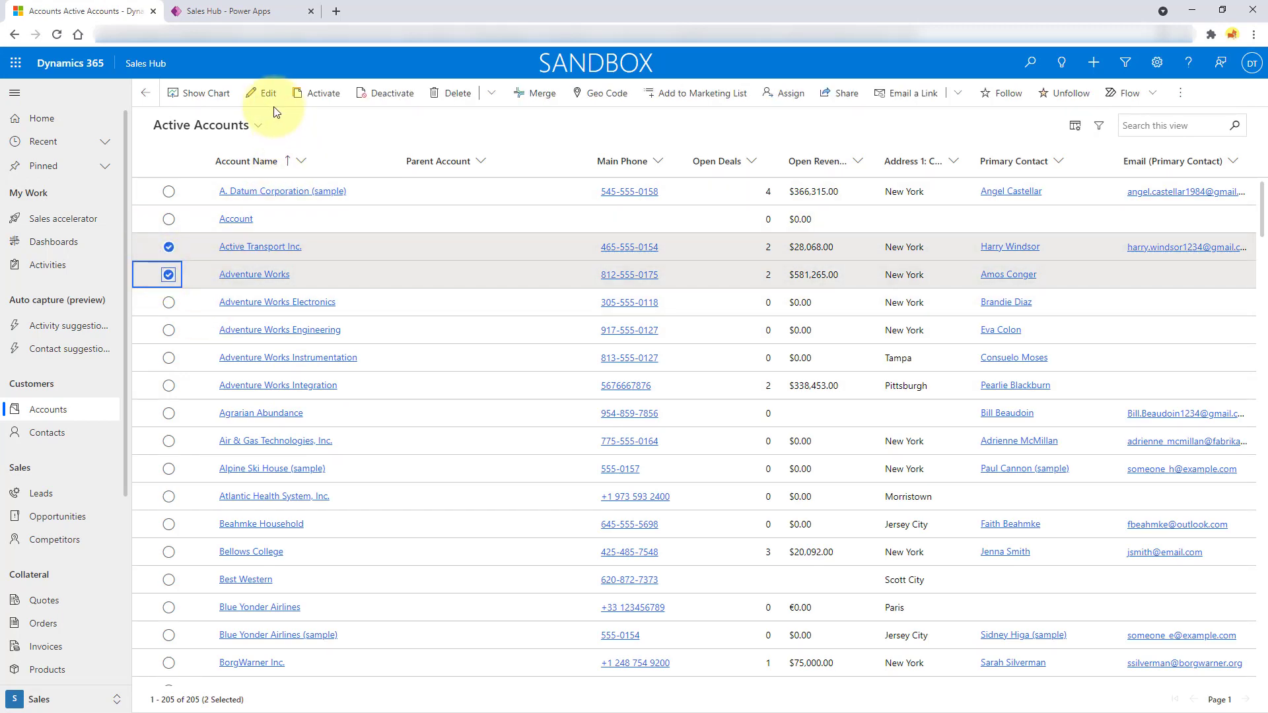
click(267, 93)
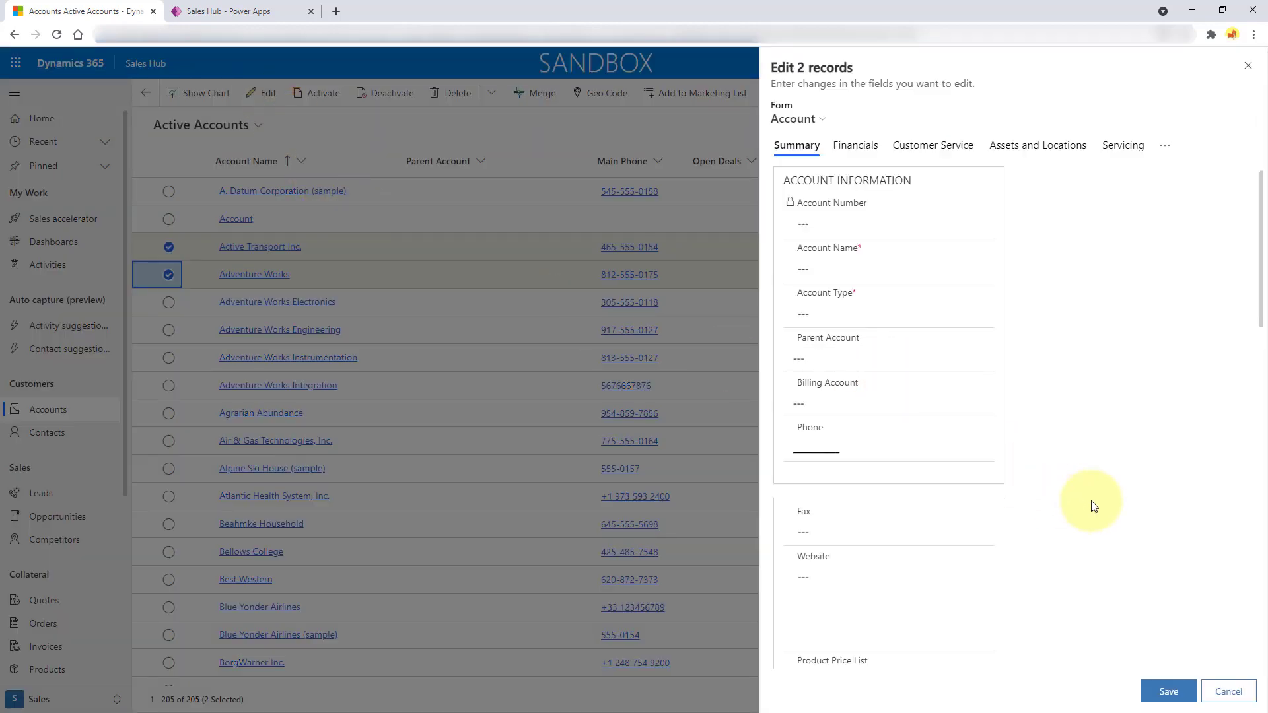
mouse_move(1130, 346)
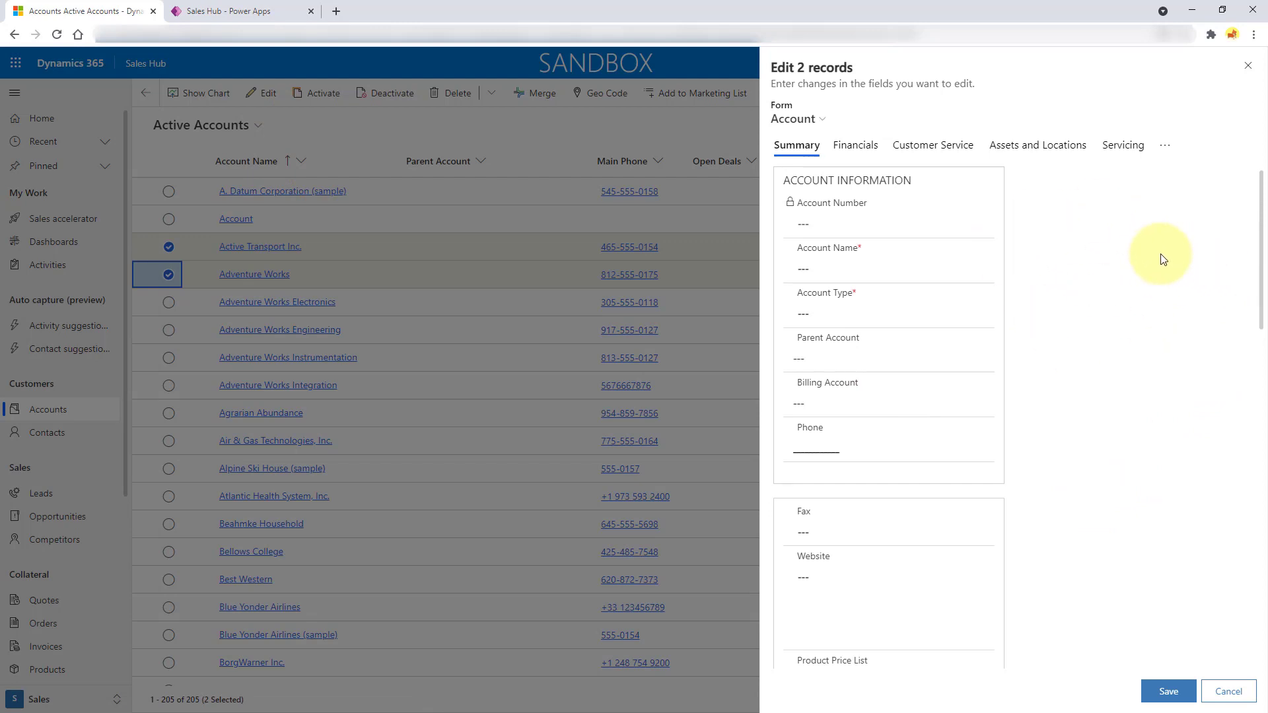
mouse_move(1068, 311)
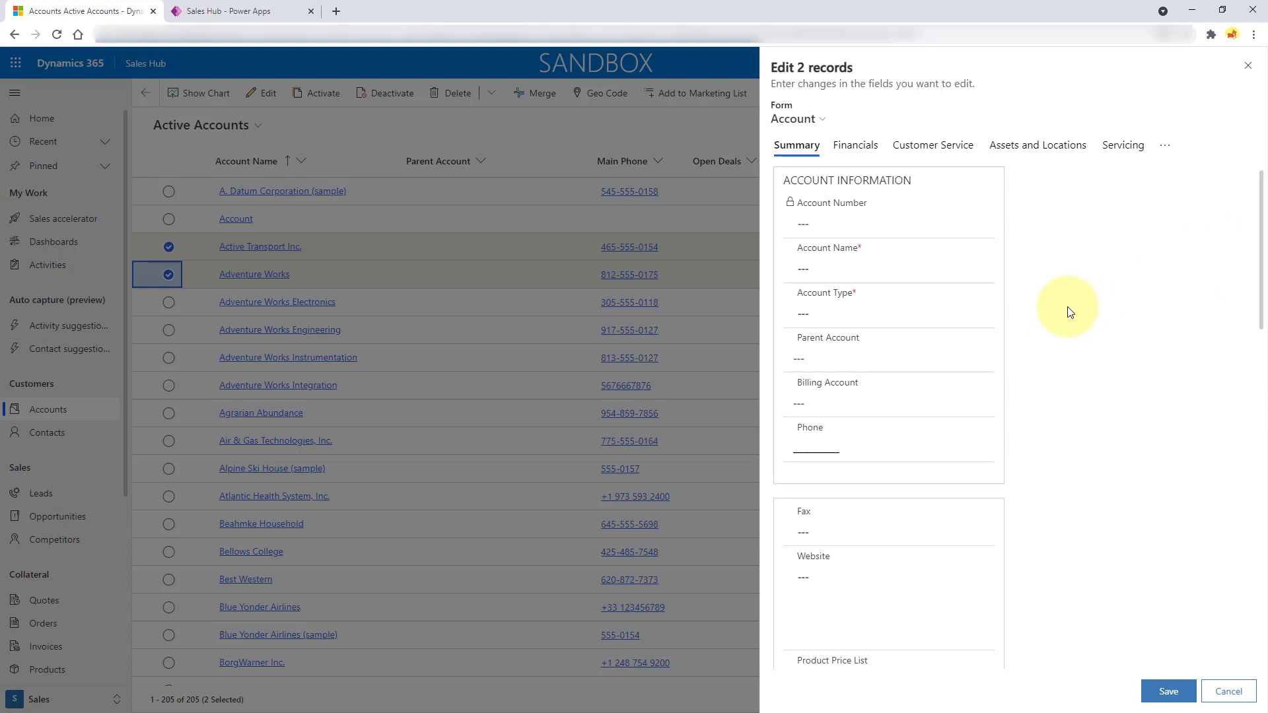
click(798, 119)
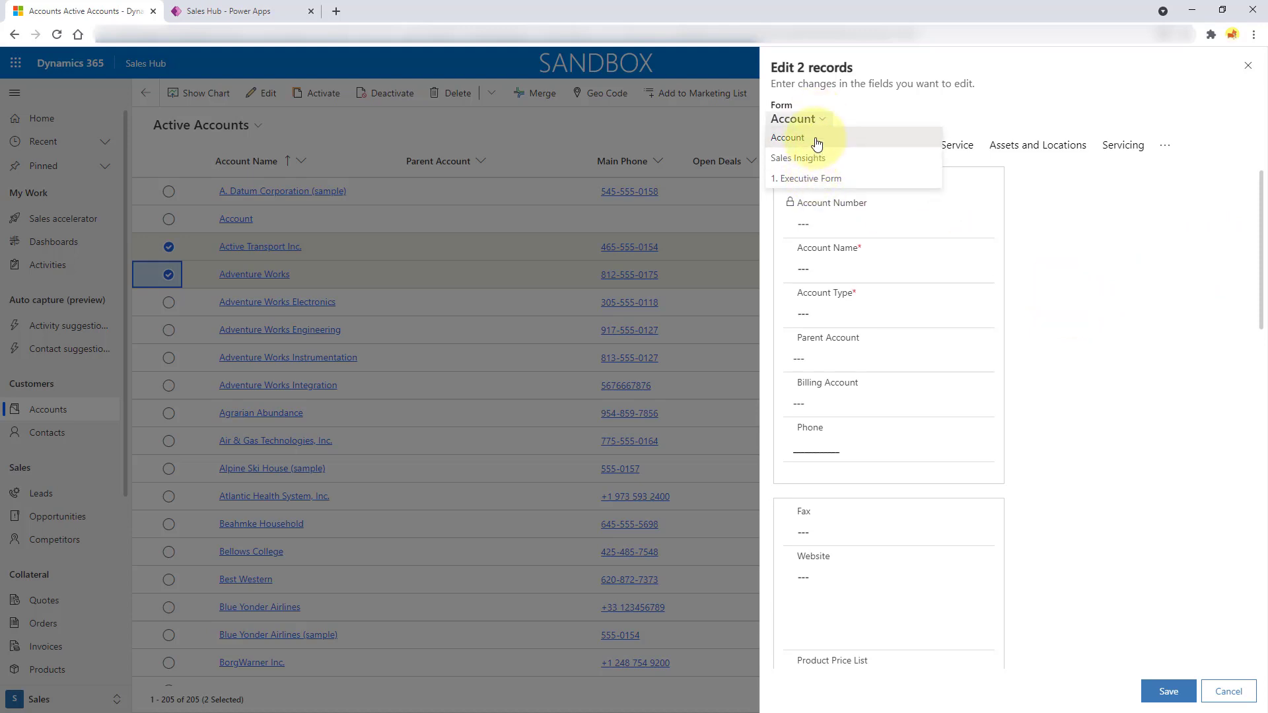
click(786, 137)
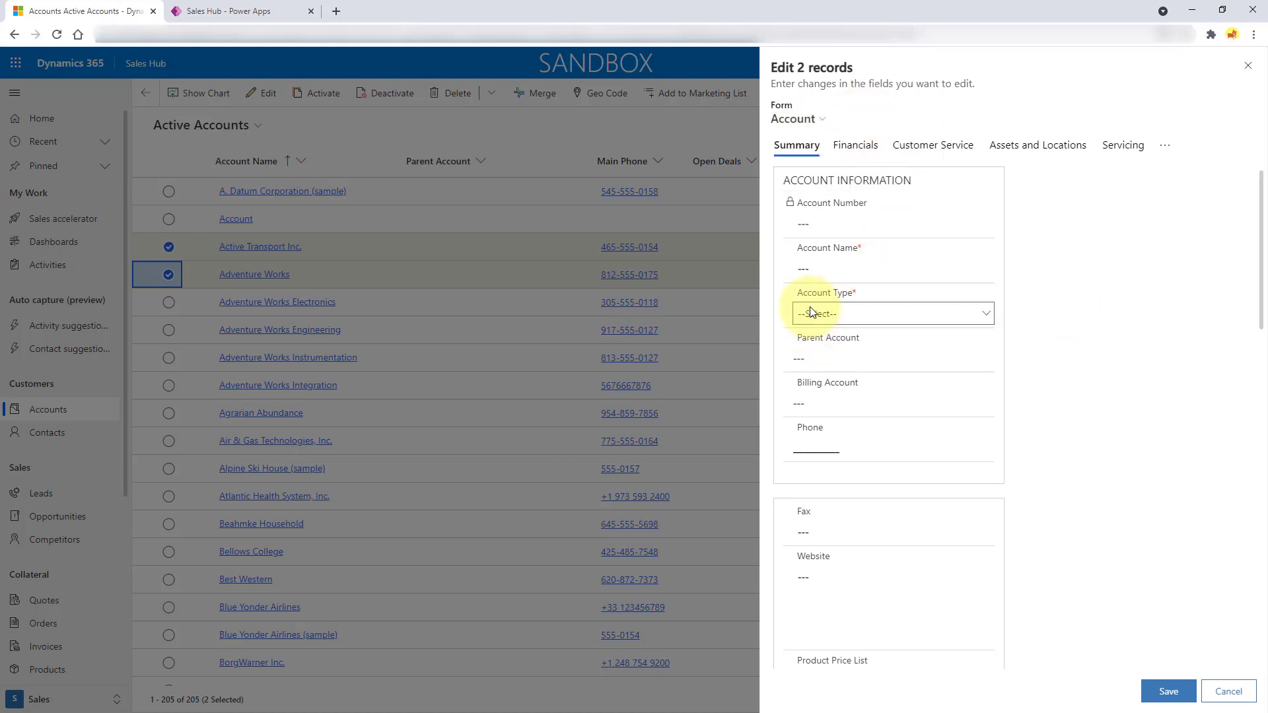
scroll(down, 3)
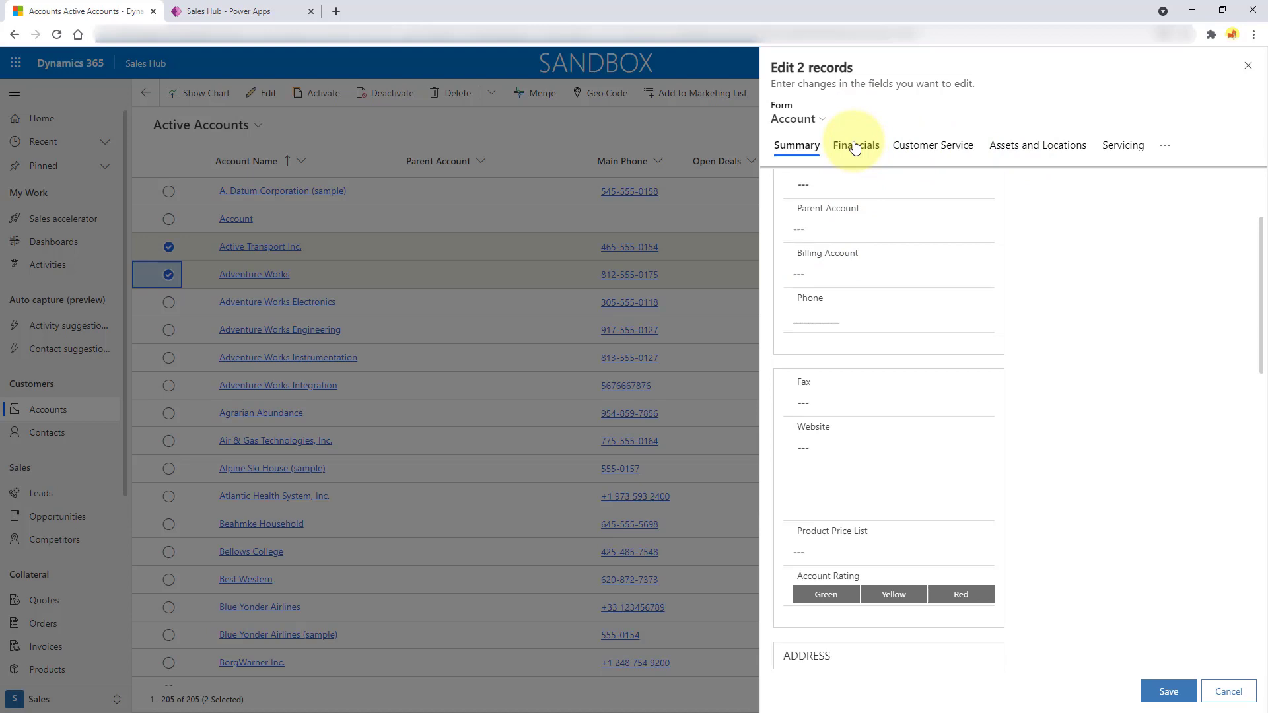
mouse_move(856, 145)
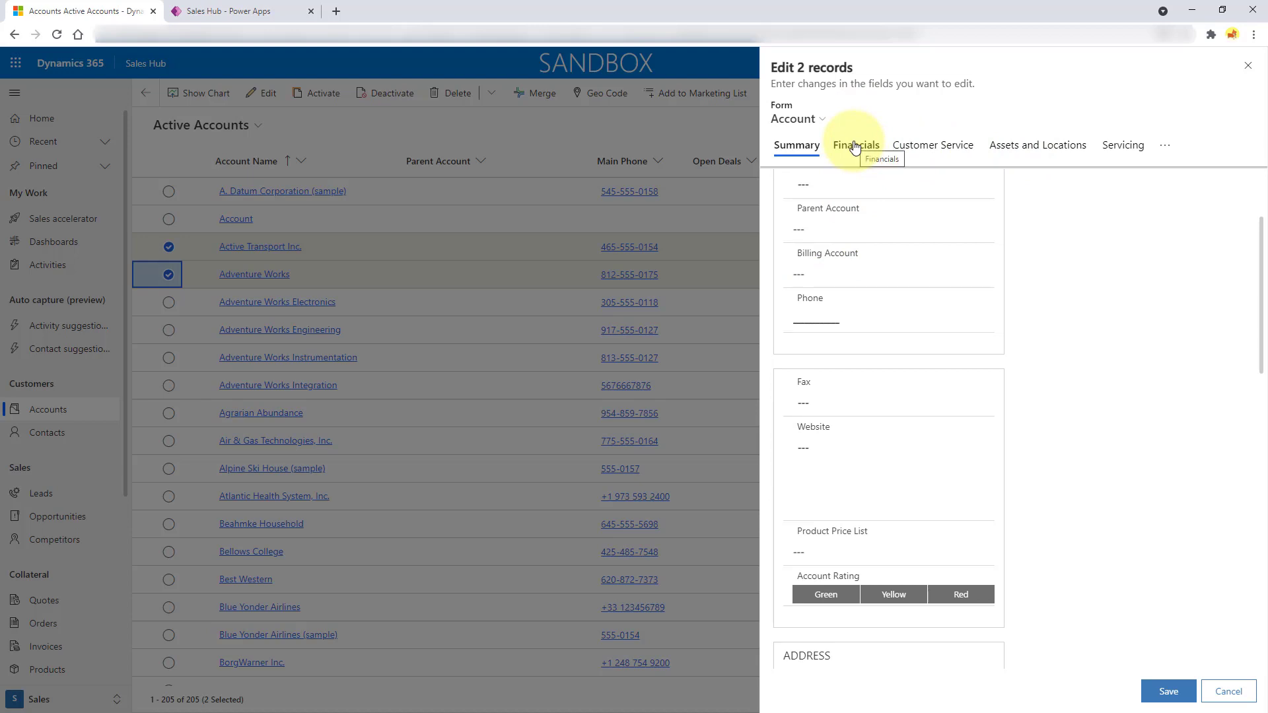
mouse_move(1178, 398)
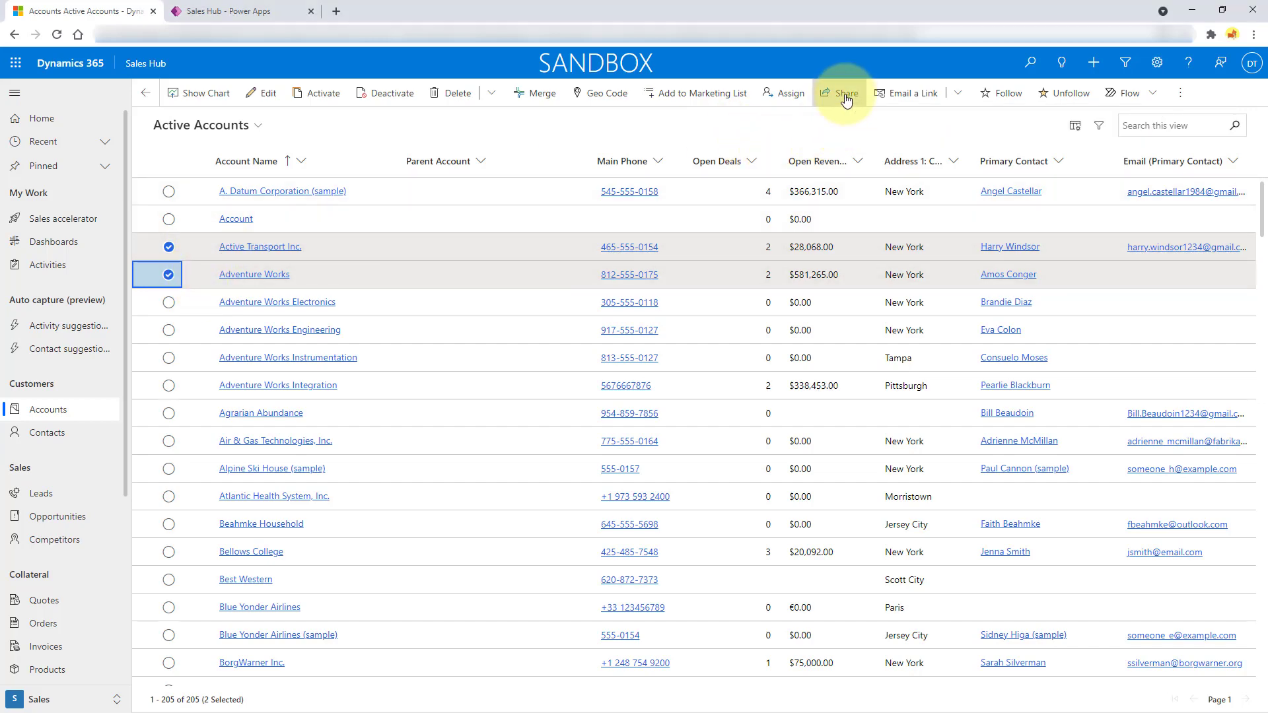
Begin sharing the two selected accounts and add Theresa Testing from the user lookup.
click(840, 93)
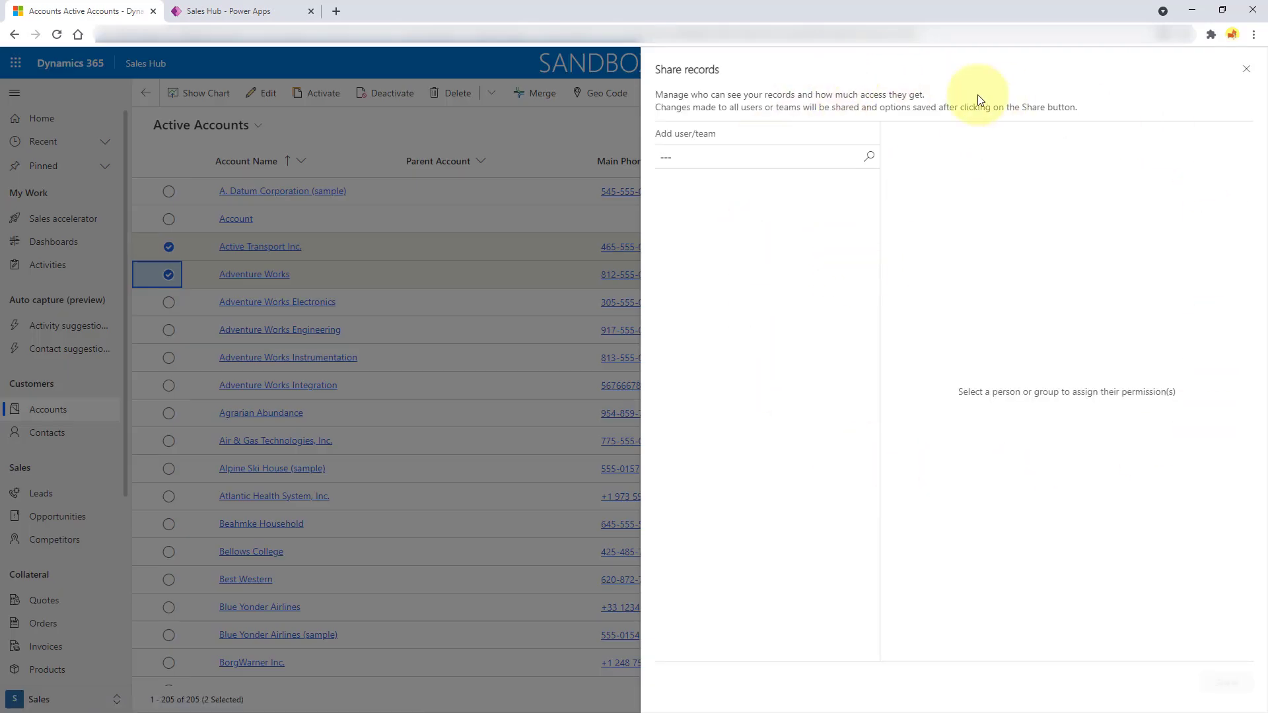
click(765, 156)
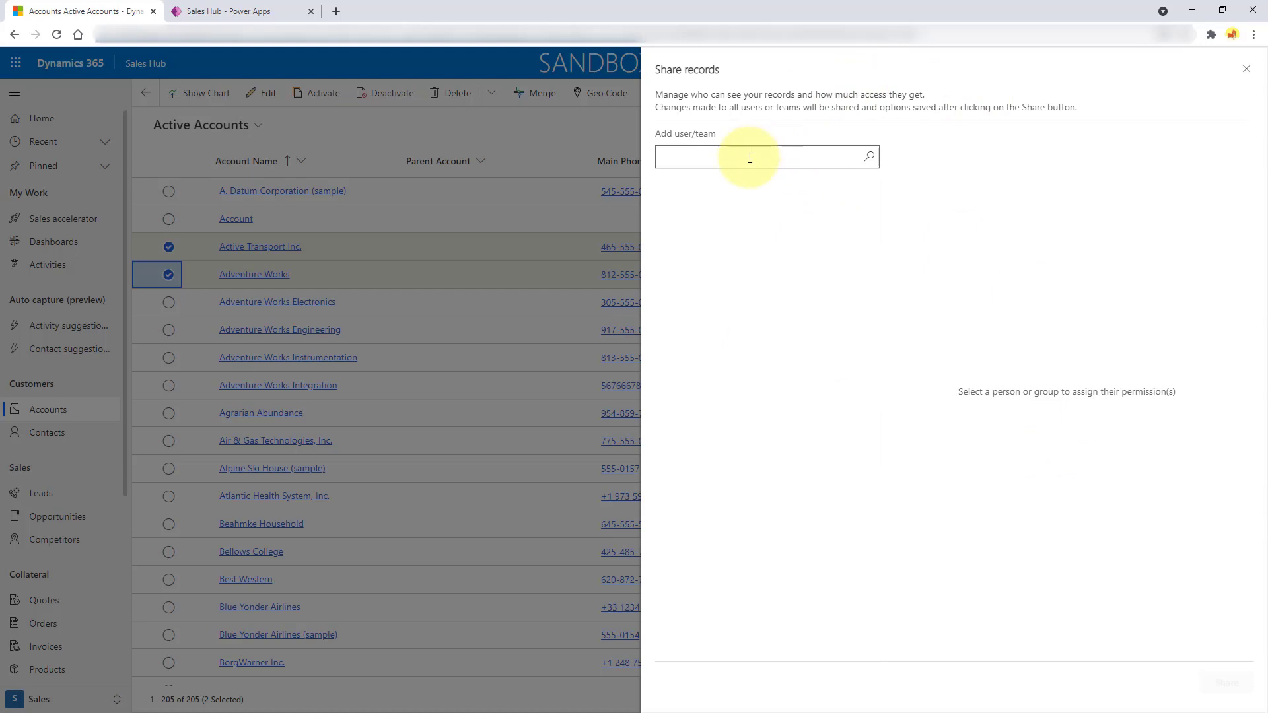
click(749, 155)
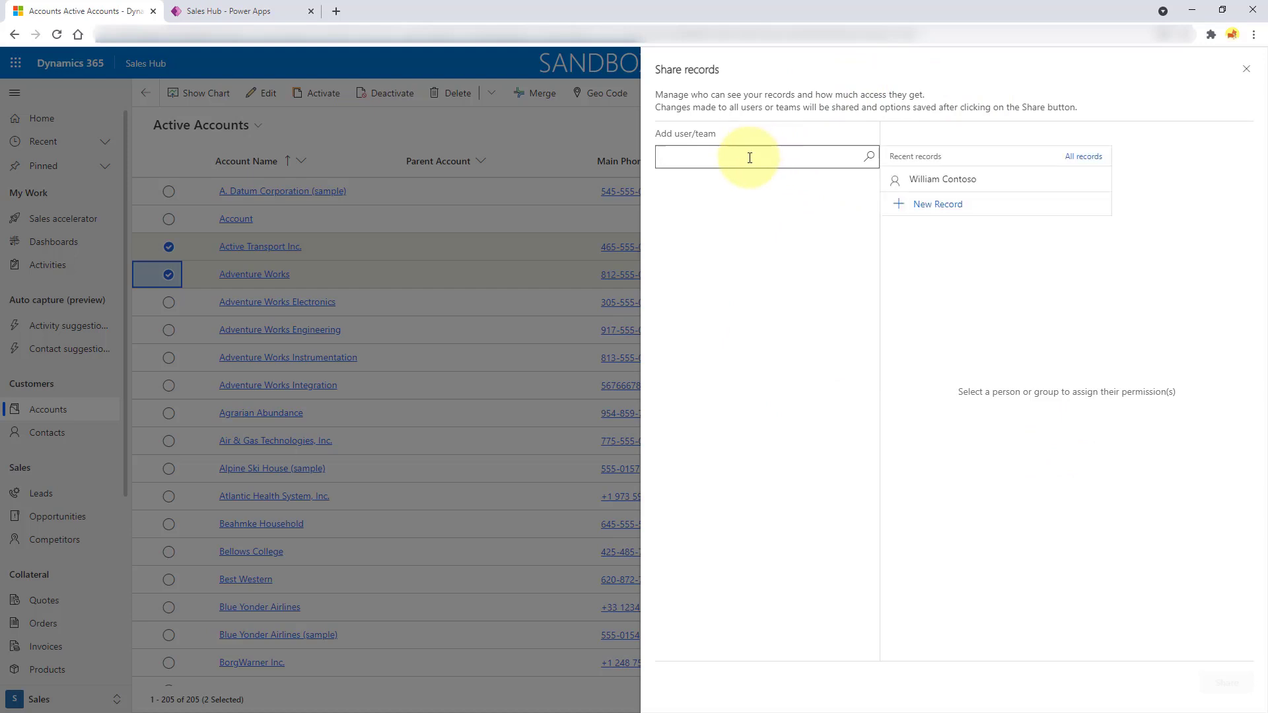
text(theresa)
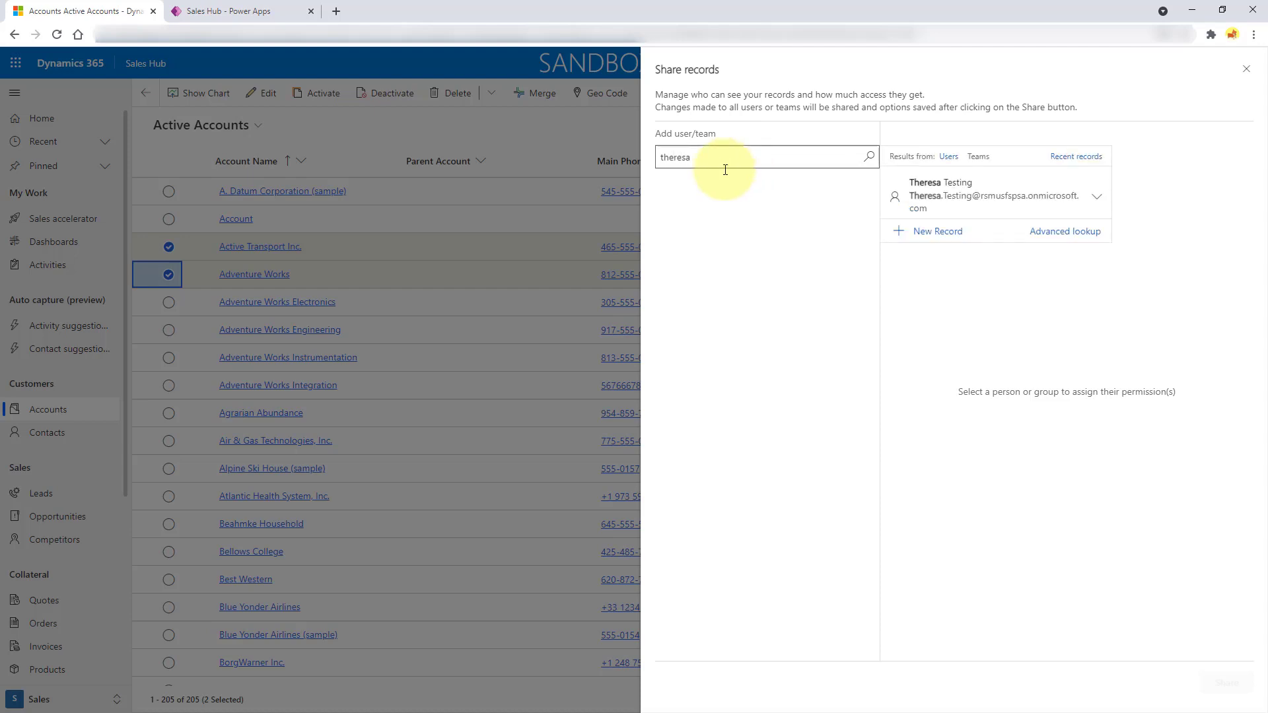
click(940, 196)
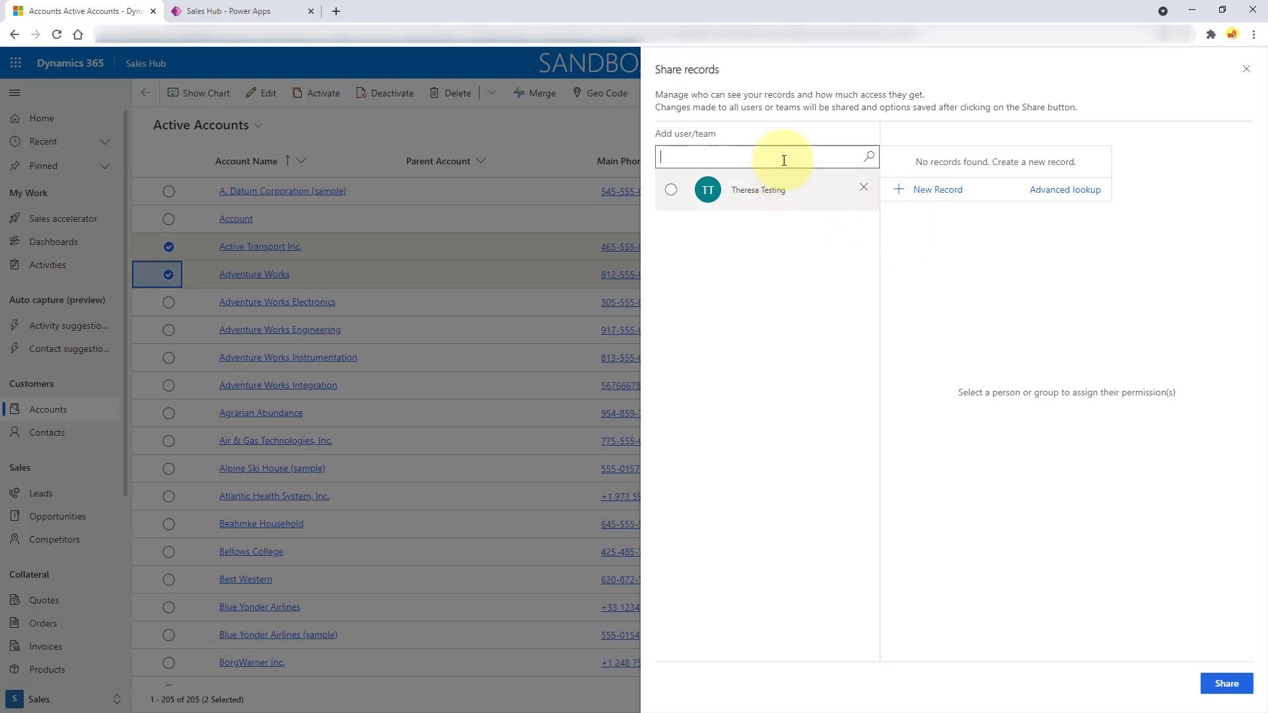
text(q)
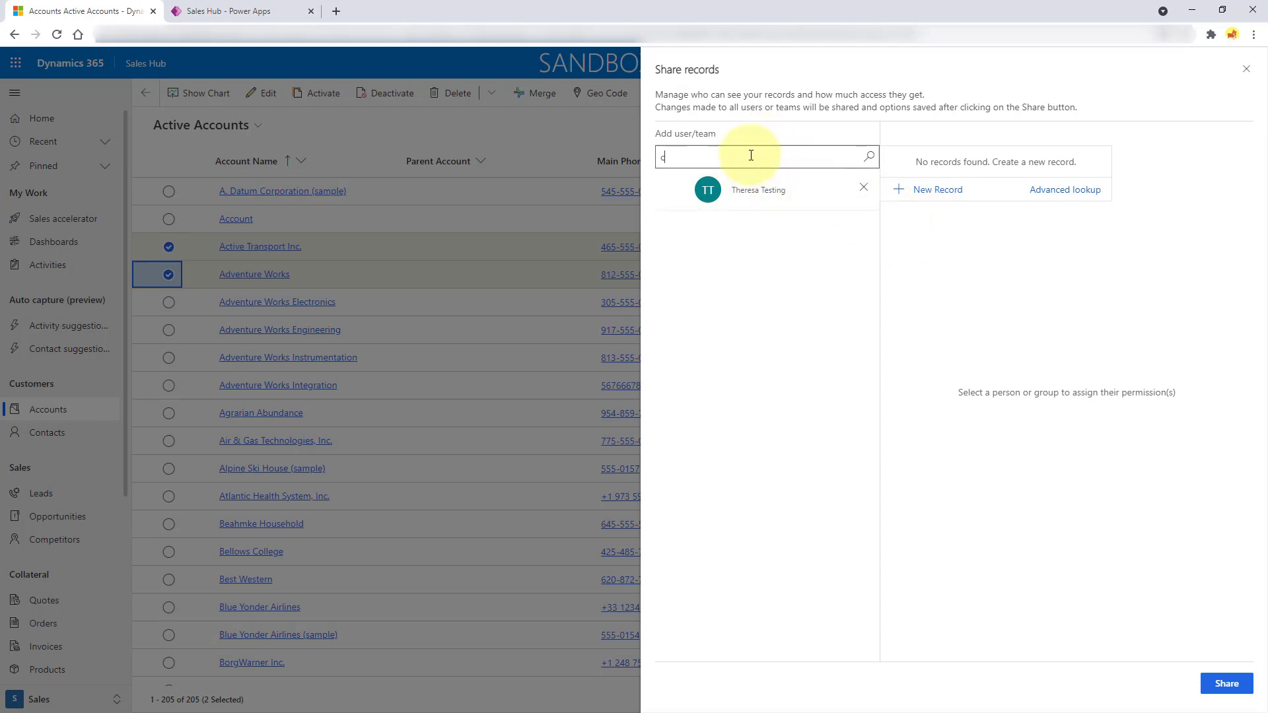
text(hri)
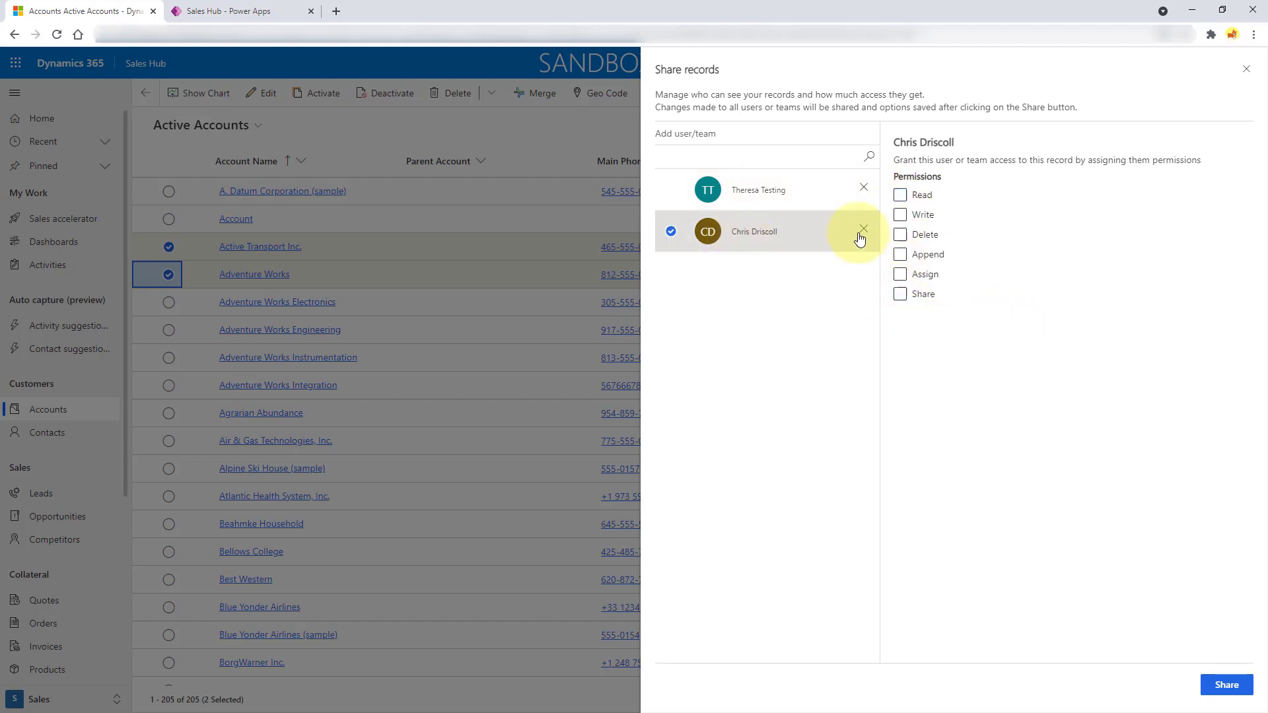
click(900, 196)
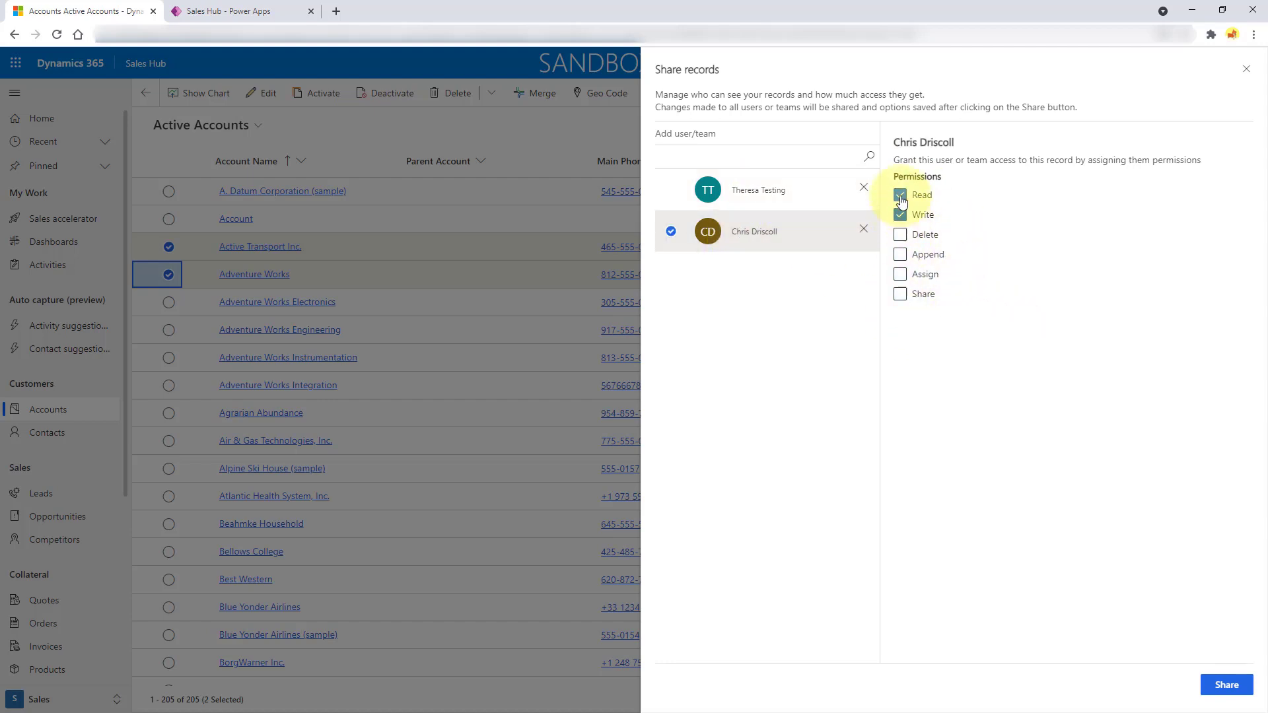
click(899, 196)
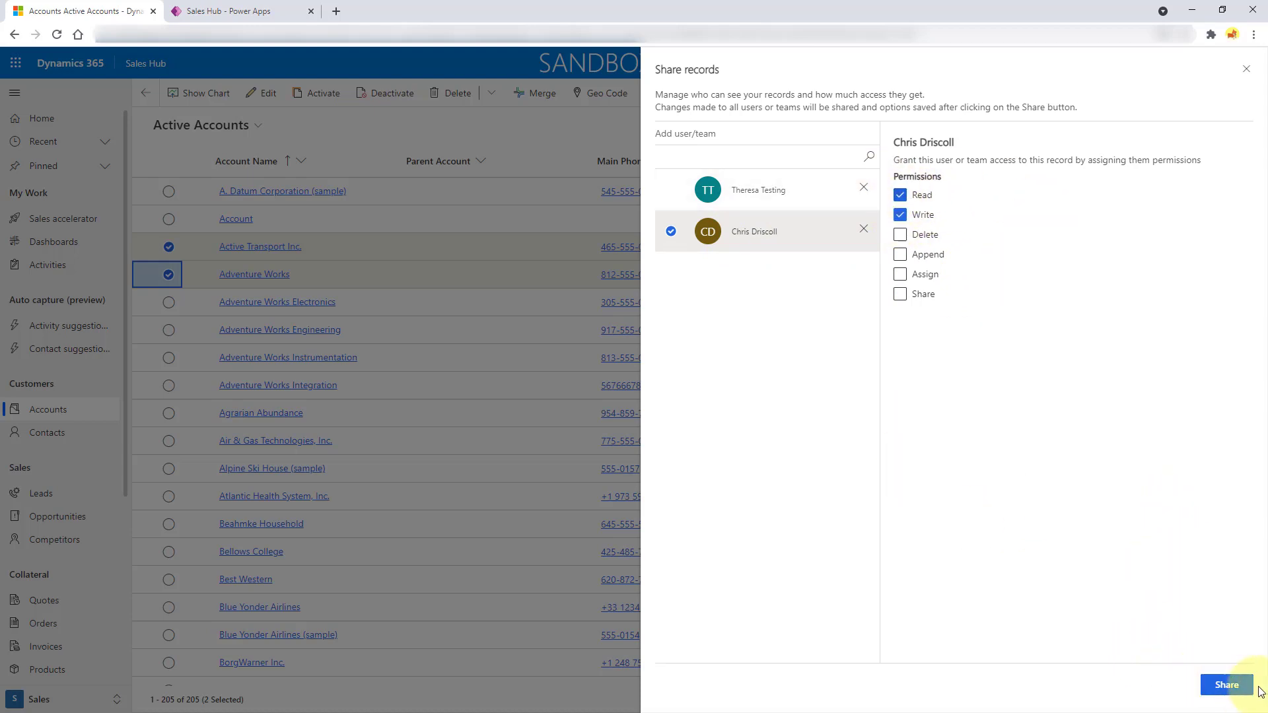
mouse_move(998, 587)
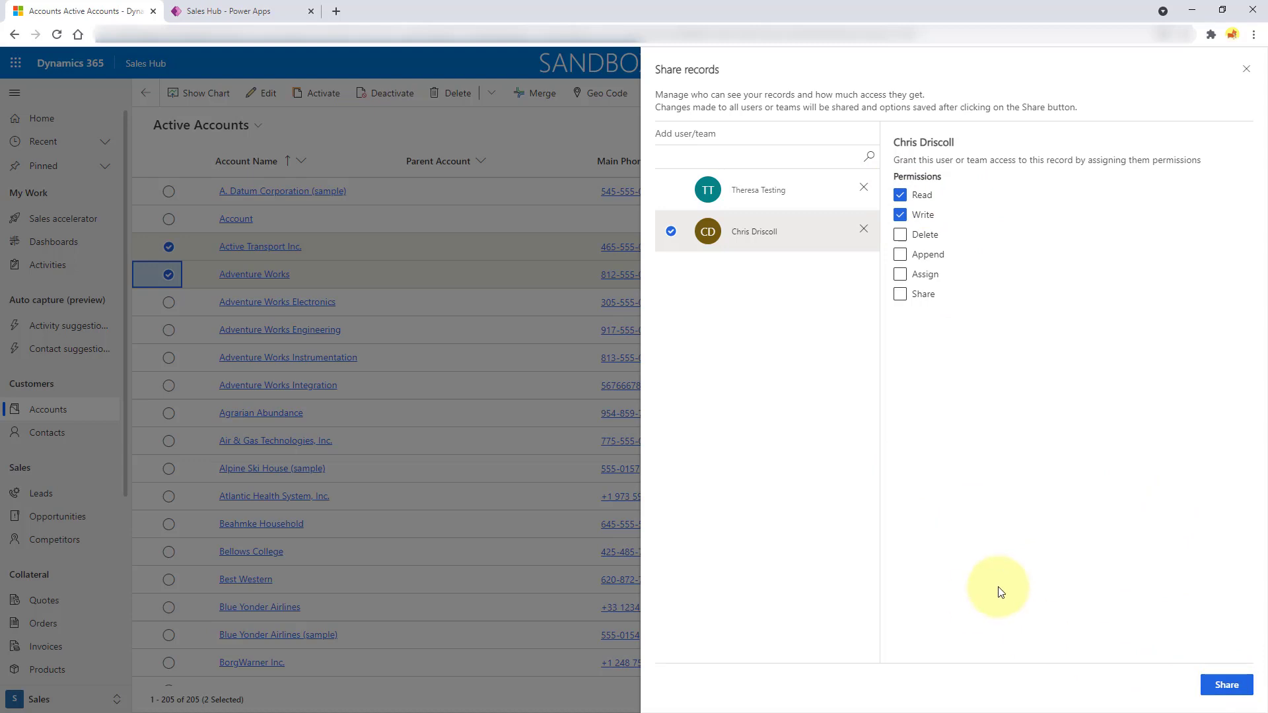